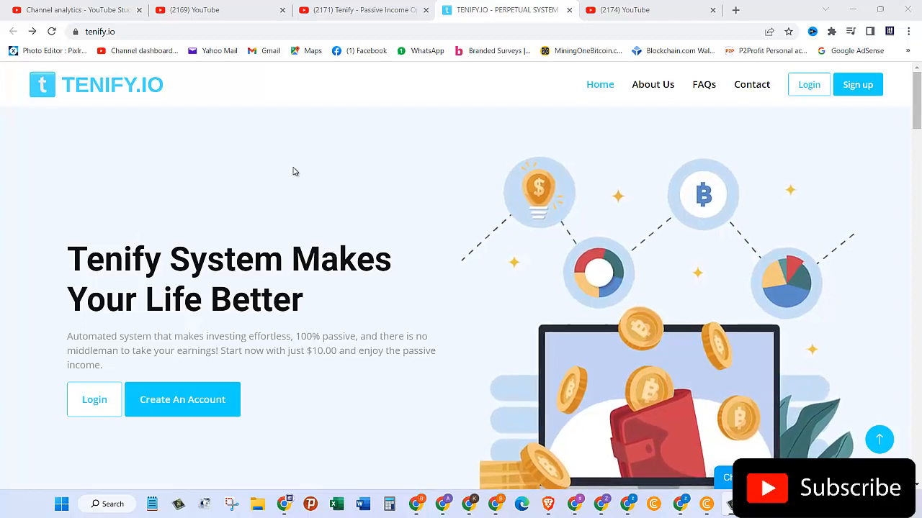
pyautogui.moveTo(126, 118)
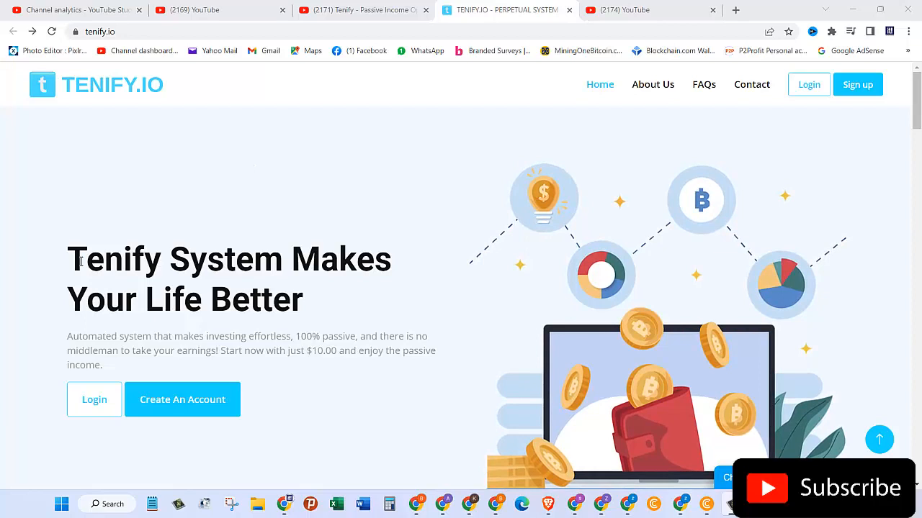
# - Scroll the homepage to 'What is Tenify?', covering $30–$10,000 upgrades, instant withdrawals and 24/7 support
pyautogui.scroll(-3)
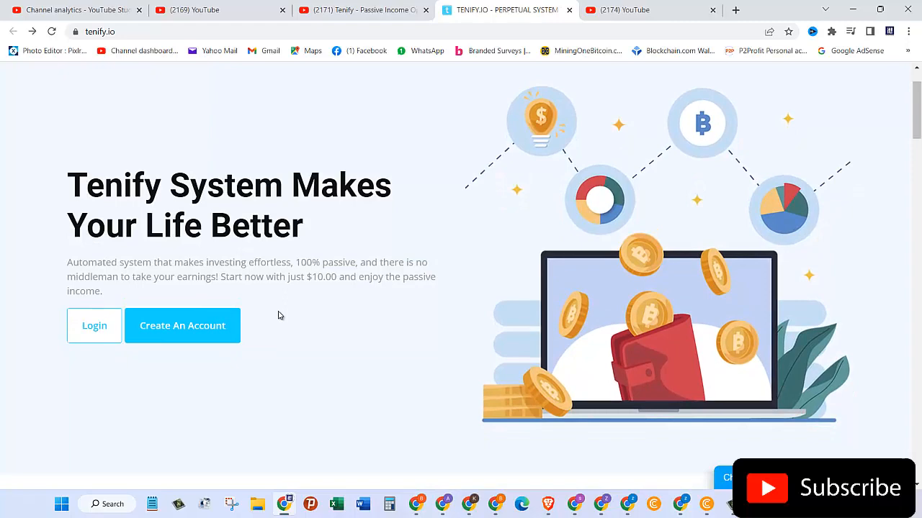
pyautogui.scroll(-3)
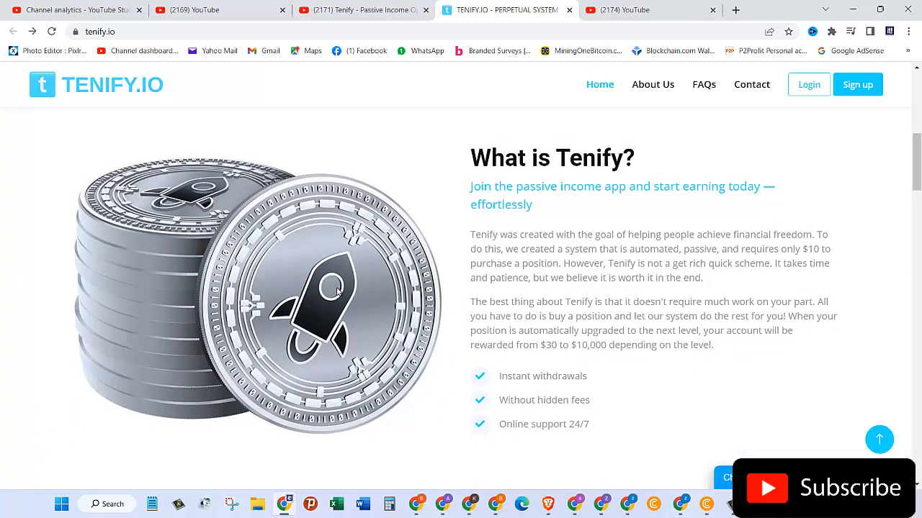
pyautogui.moveTo(669, 227)
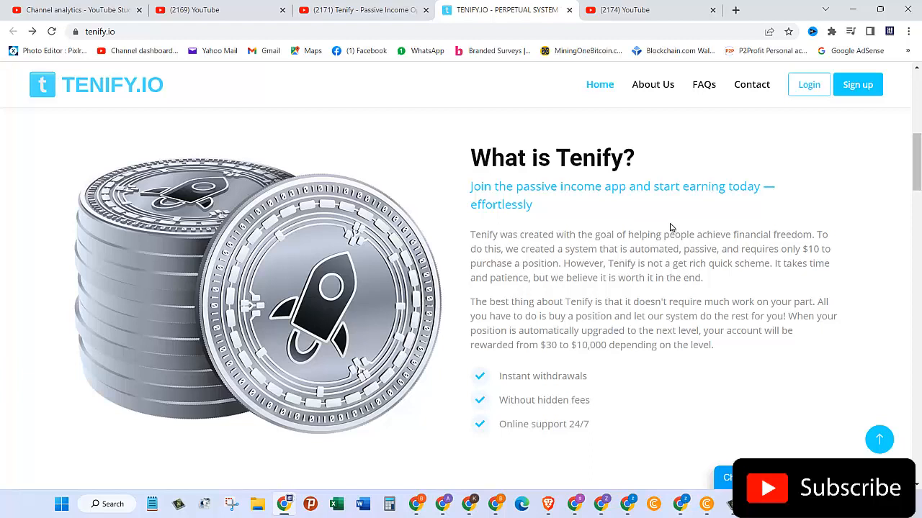
pyautogui.moveTo(573, 397)
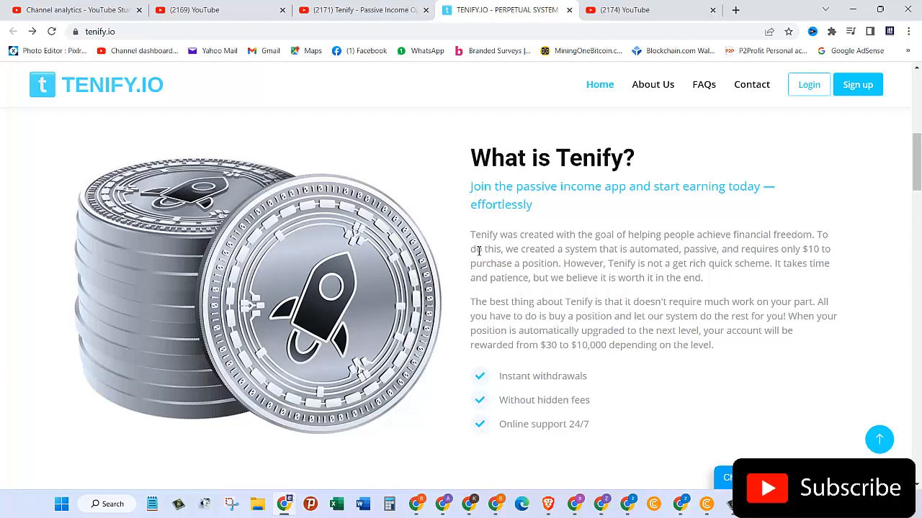
pyautogui.moveTo(460, 256)
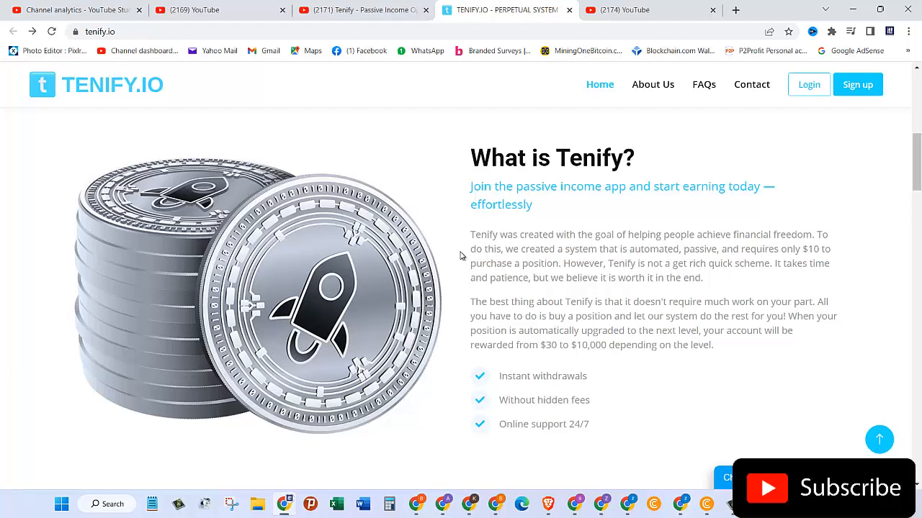
pyautogui.moveTo(521, 292)
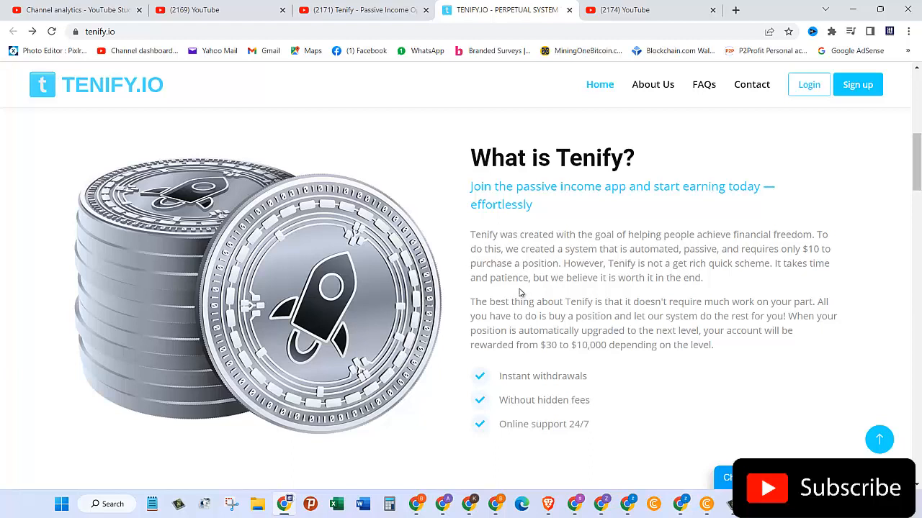
pyautogui.moveTo(764, 247)
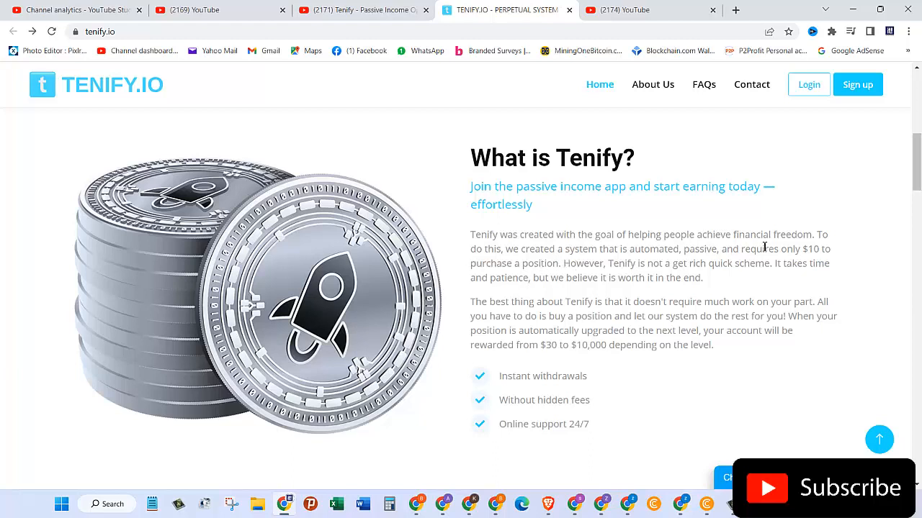
pyautogui.moveTo(610, 280)
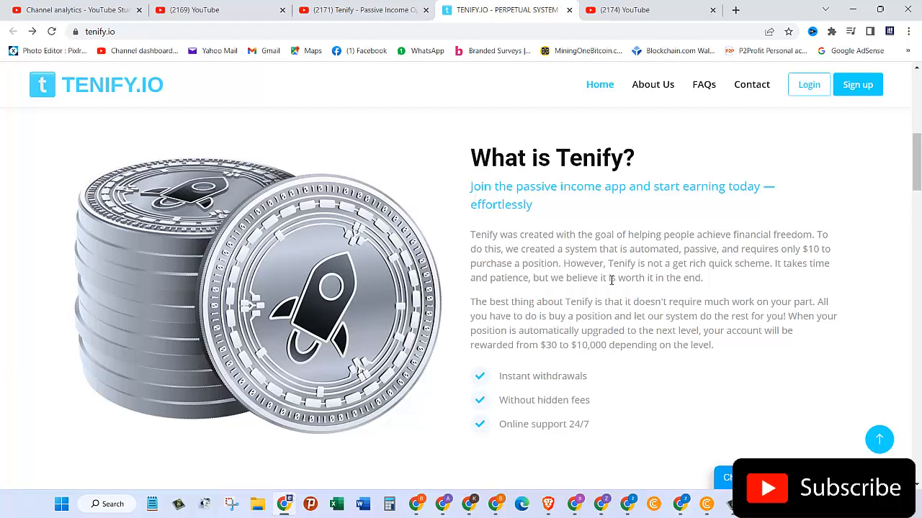
pyautogui.moveTo(709, 278)
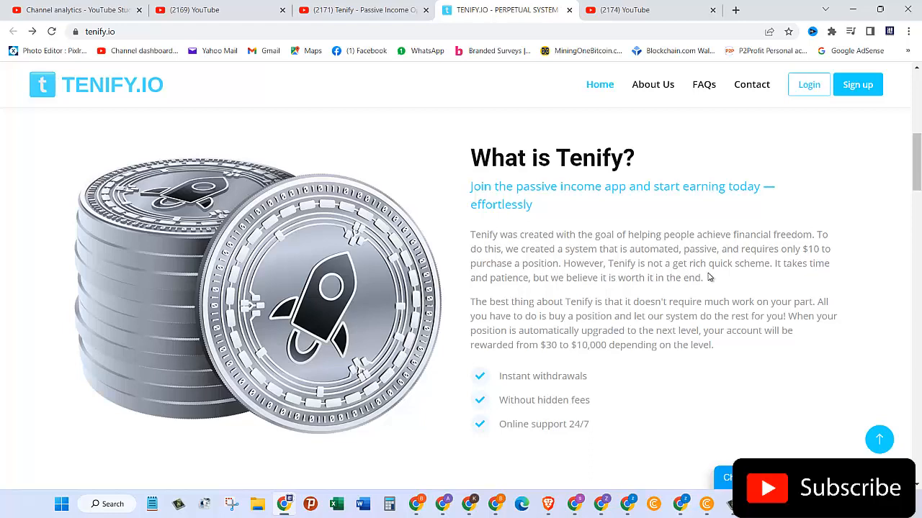
pyautogui.moveTo(543, 291)
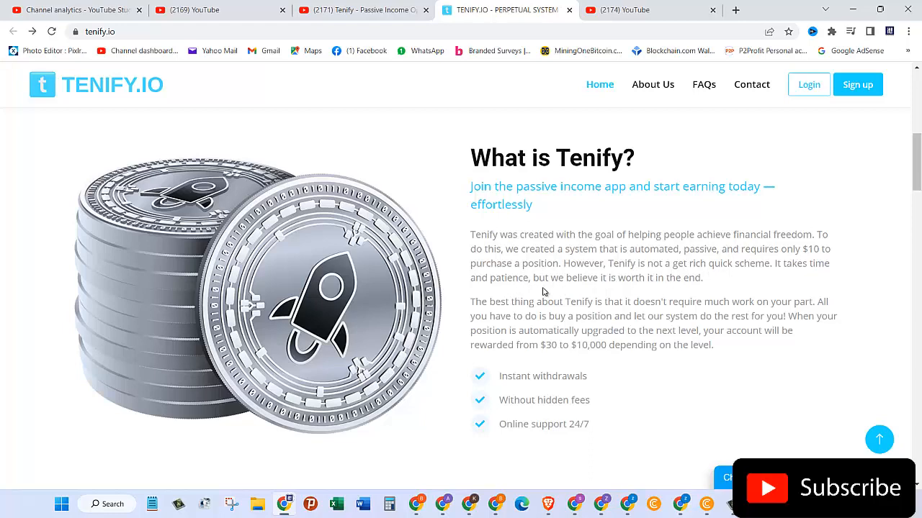
pyautogui.scroll(-3)
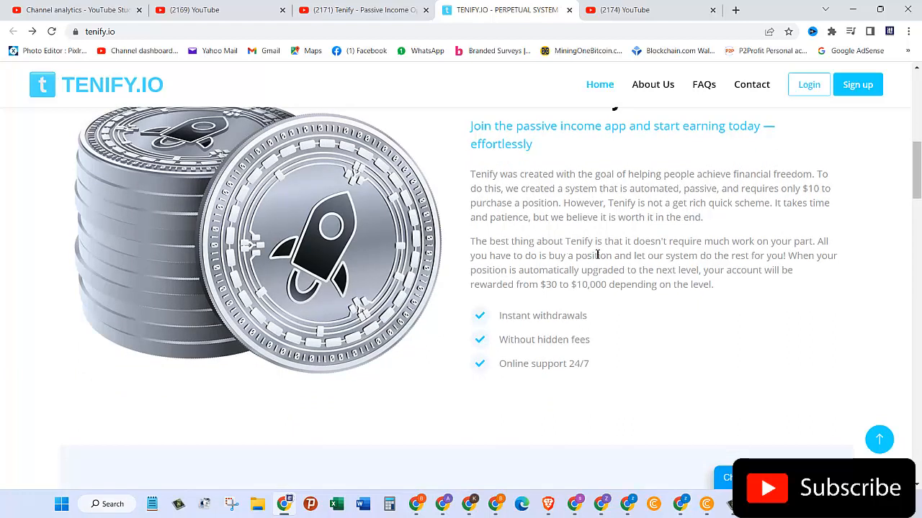
pyautogui.moveTo(702, 249)
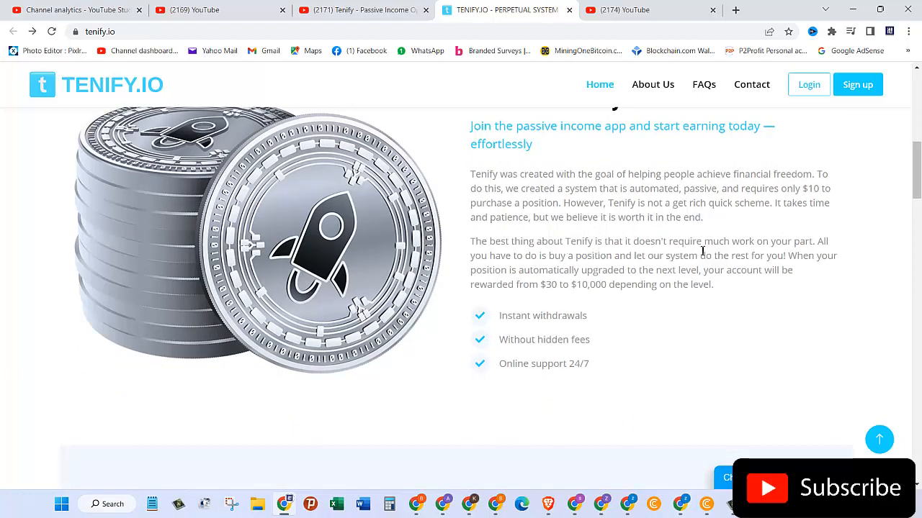
pyautogui.moveTo(771, 252)
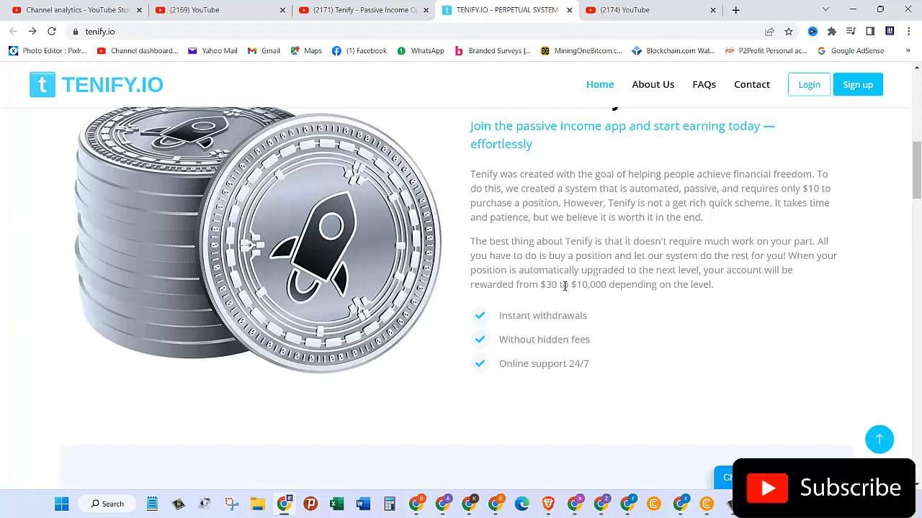
pyautogui.moveTo(648, 270)
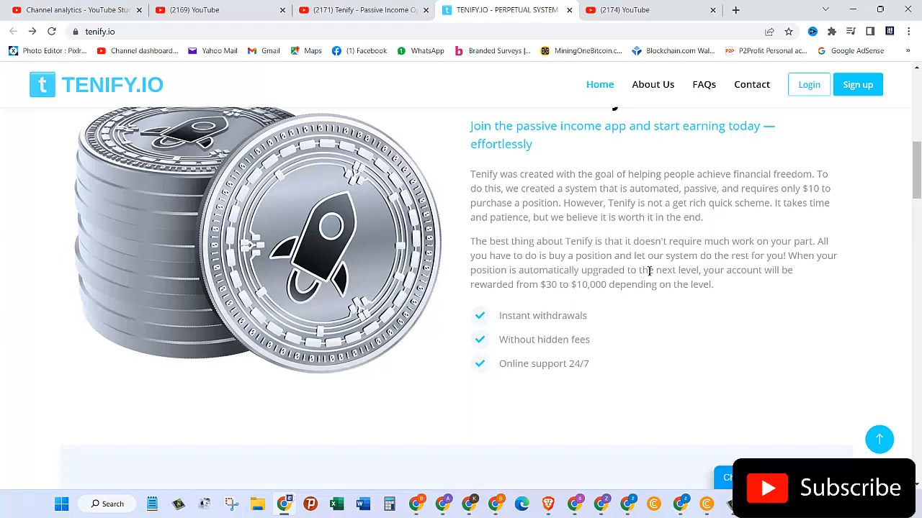
pyautogui.moveTo(818, 265)
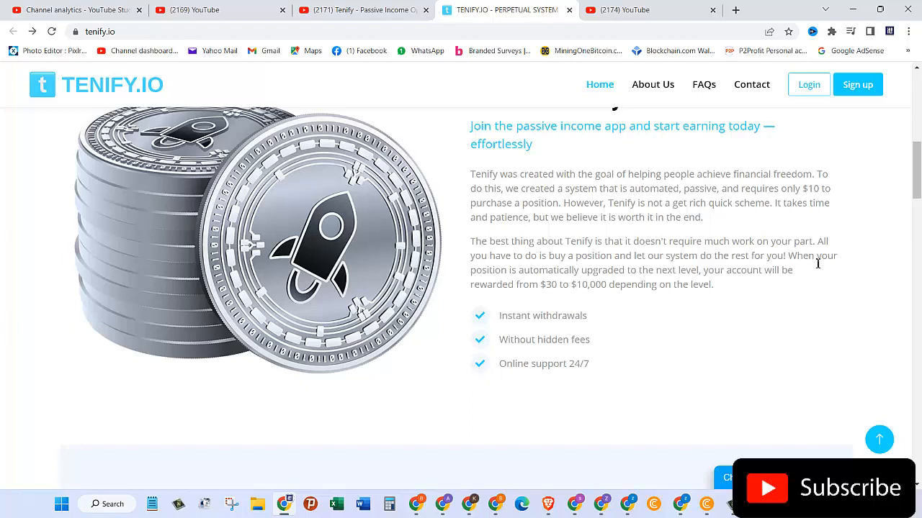
pyautogui.moveTo(573, 281)
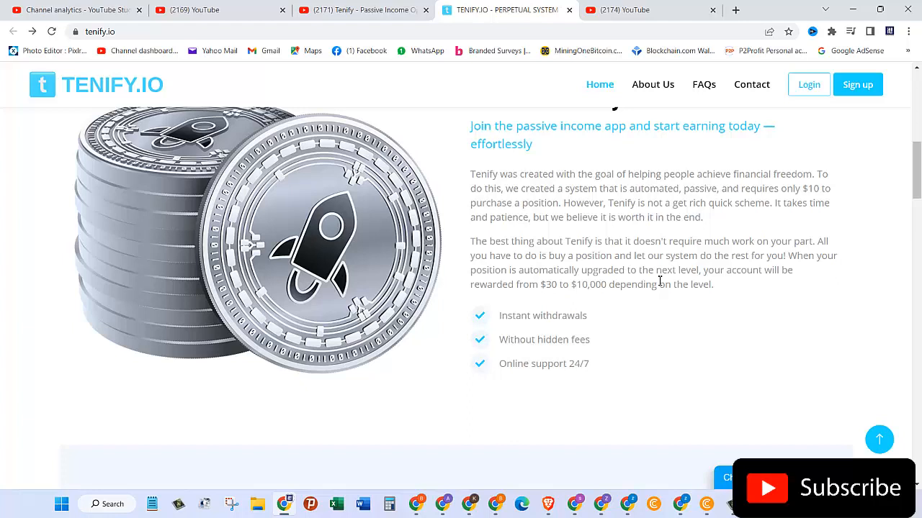
pyautogui.moveTo(795, 286)
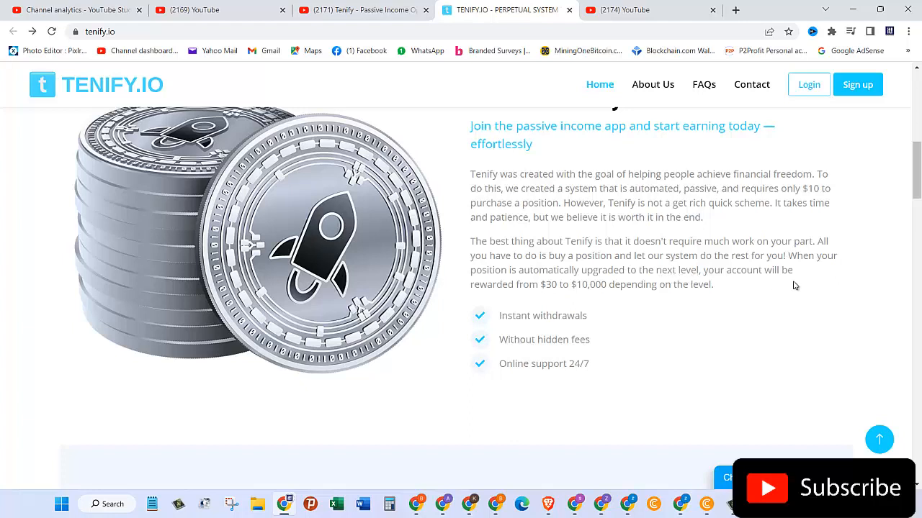
pyautogui.moveTo(552, 298)
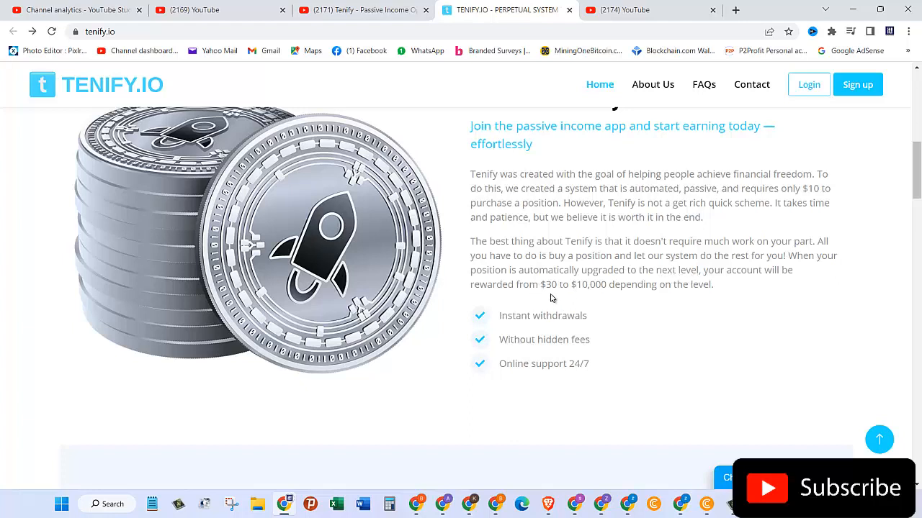
pyautogui.moveTo(656, 298)
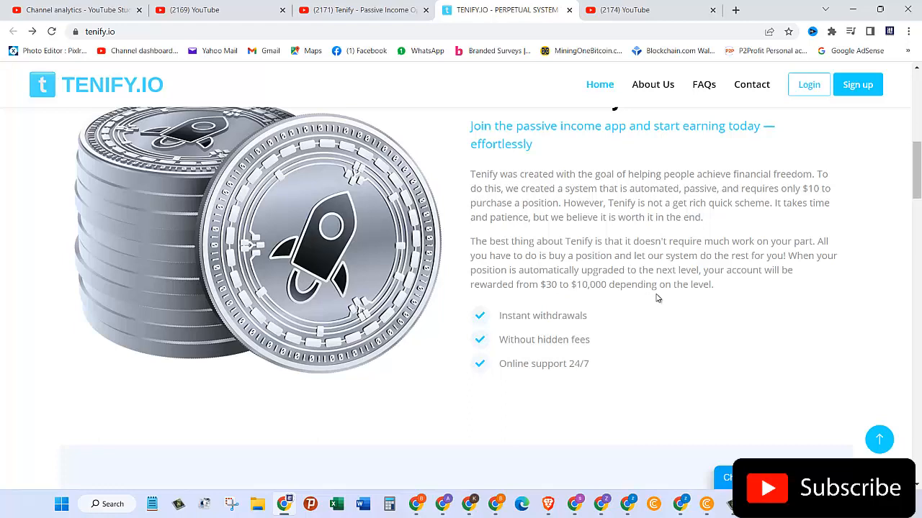
pyautogui.scroll(-3)
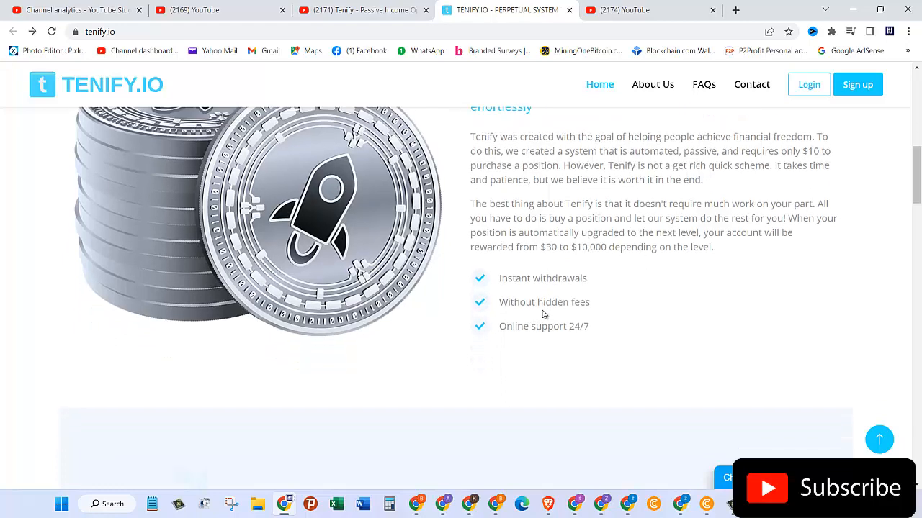
pyautogui.scroll(-3)
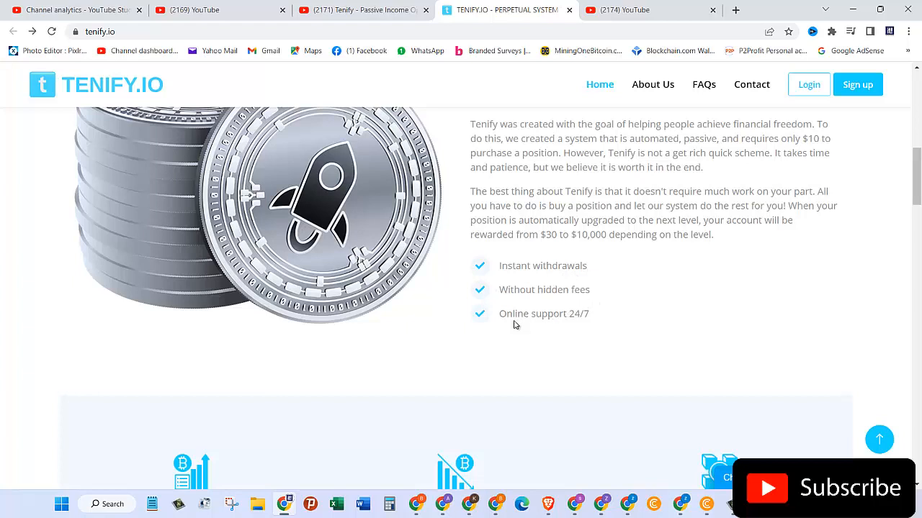
# - Scroll past the stats strip (306 members, $1294 deposited) to the Why Tenify? section
pyautogui.scroll(-3)
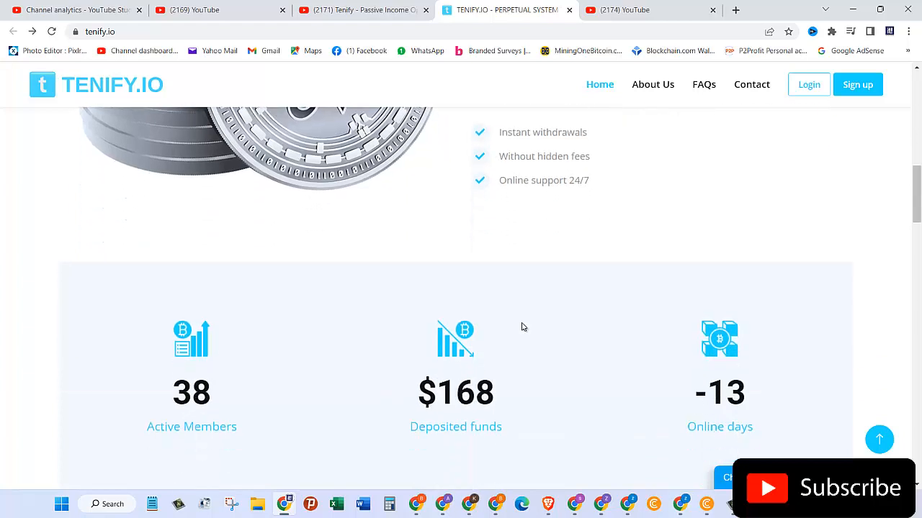
pyautogui.scroll(-3)
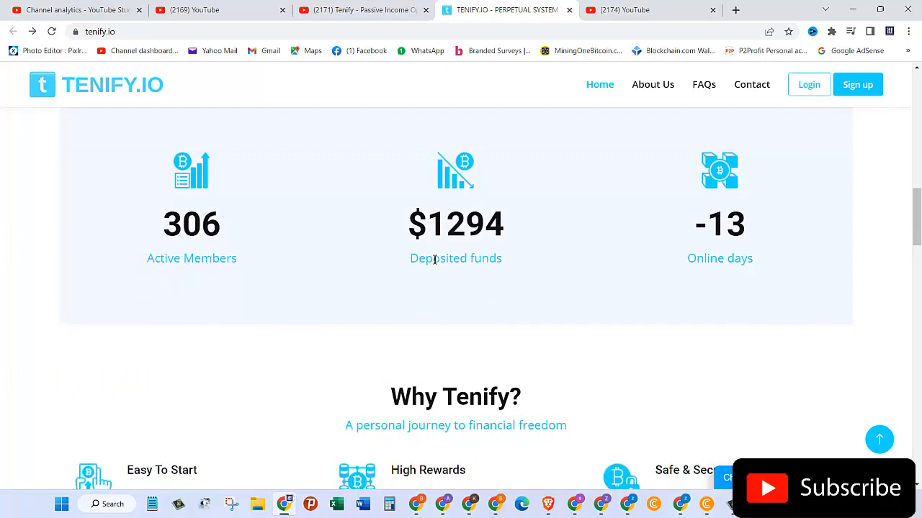
pyautogui.moveTo(744, 284)
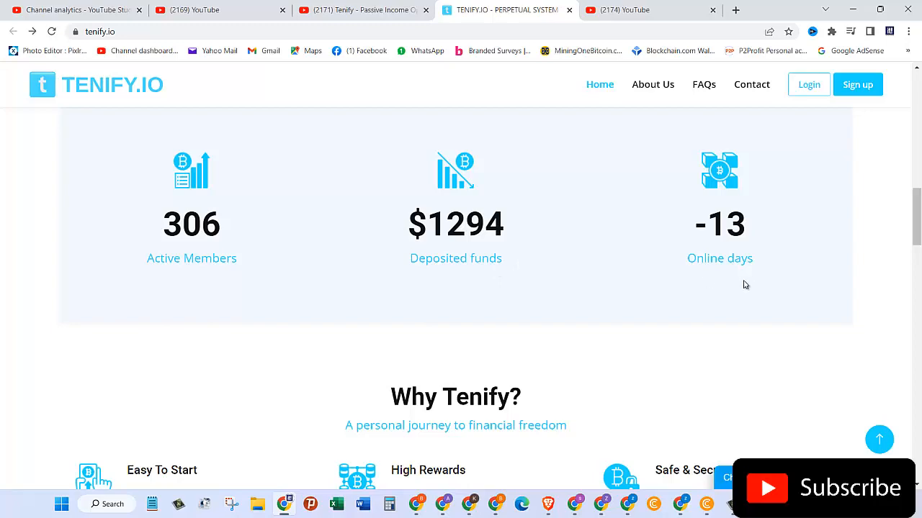
pyautogui.scroll(-3)
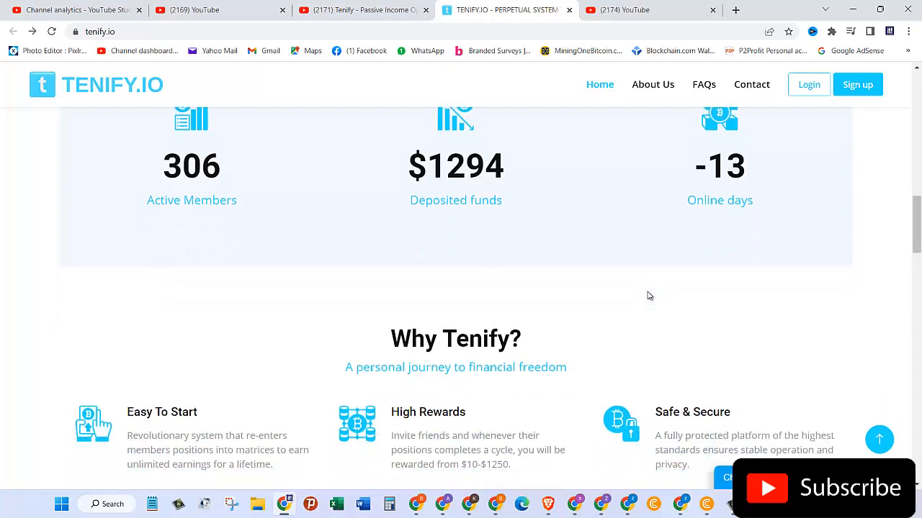
pyautogui.scroll(-3)
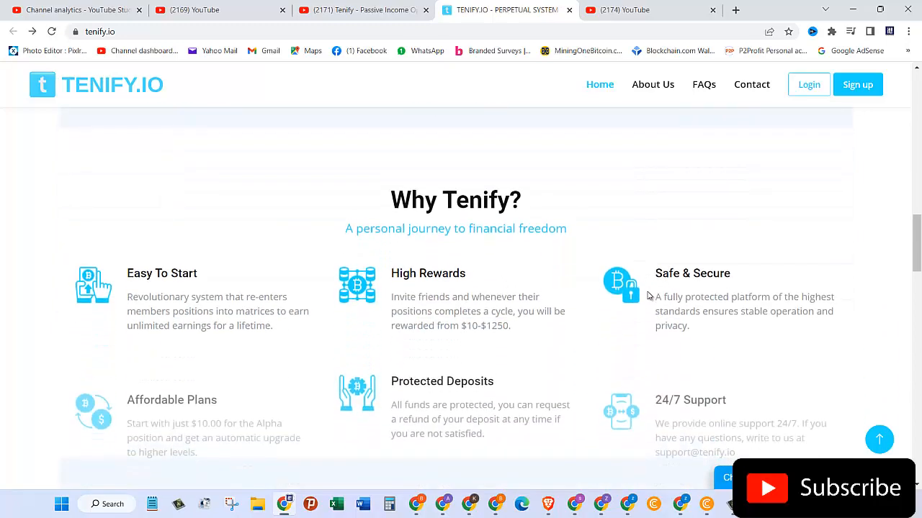
pyautogui.scroll(-3)
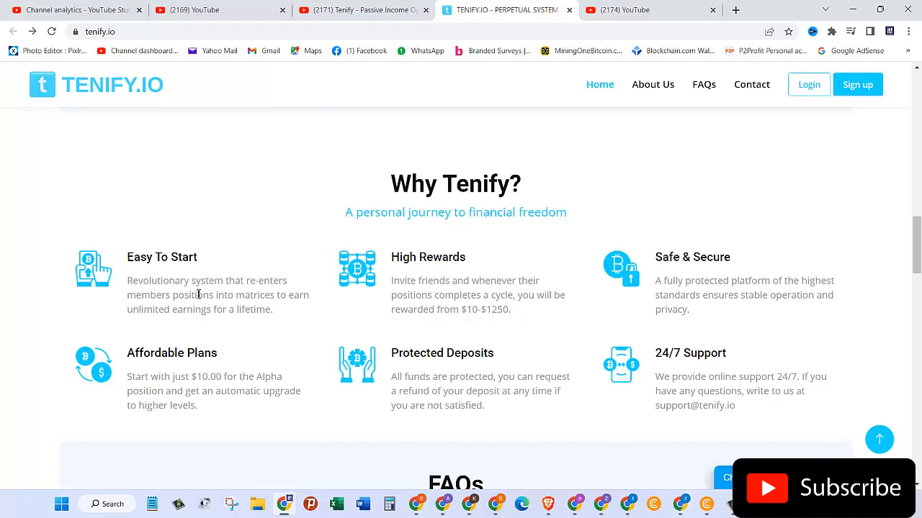
pyautogui.moveTo(177, 306)
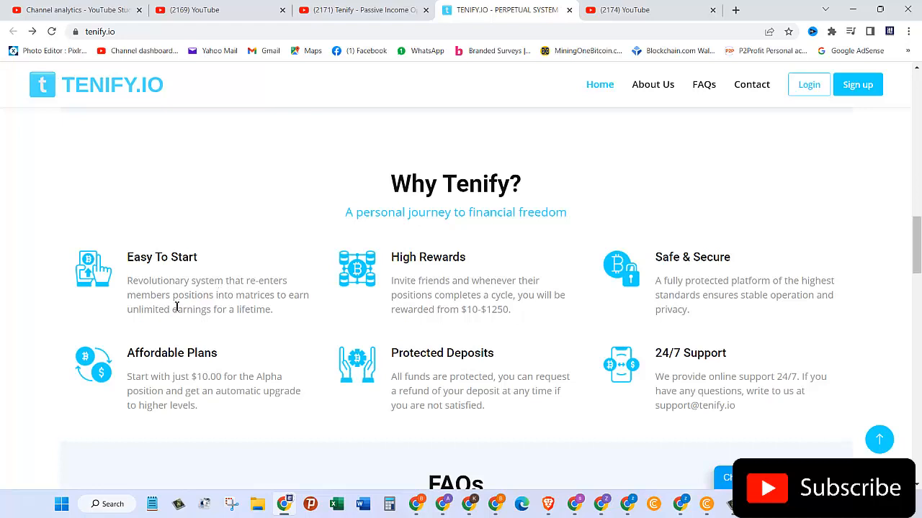
pyautogui.moveTo(192, 321)
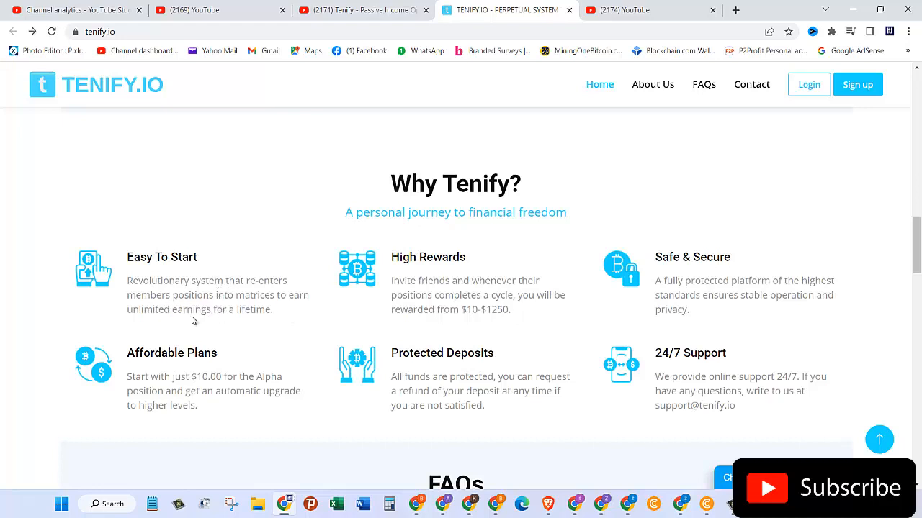
pyautogui.moveTo(481, 314)
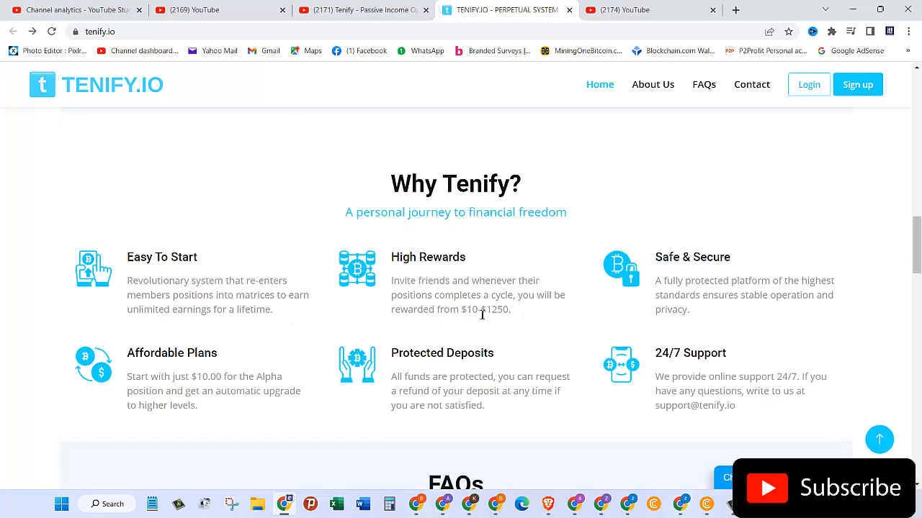
pyautogui.moveTo(464, 299)
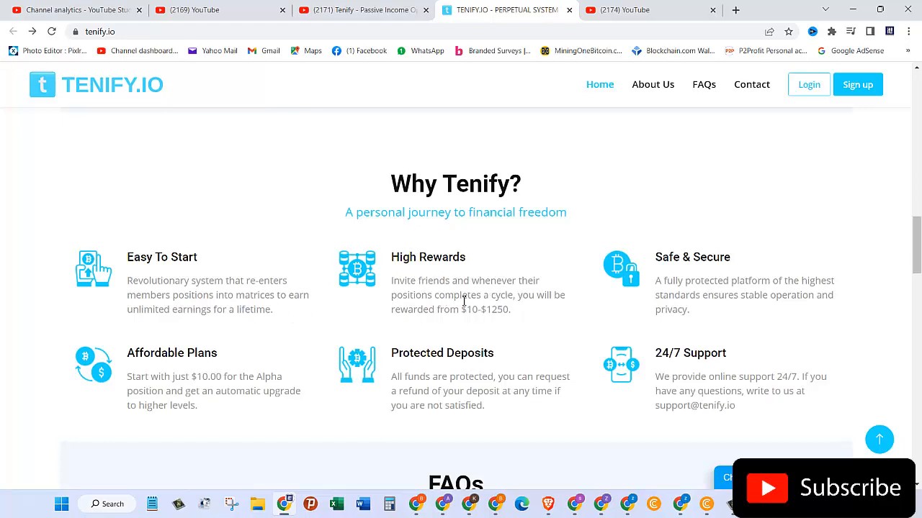
pyautogui.moveTo(530, 316)
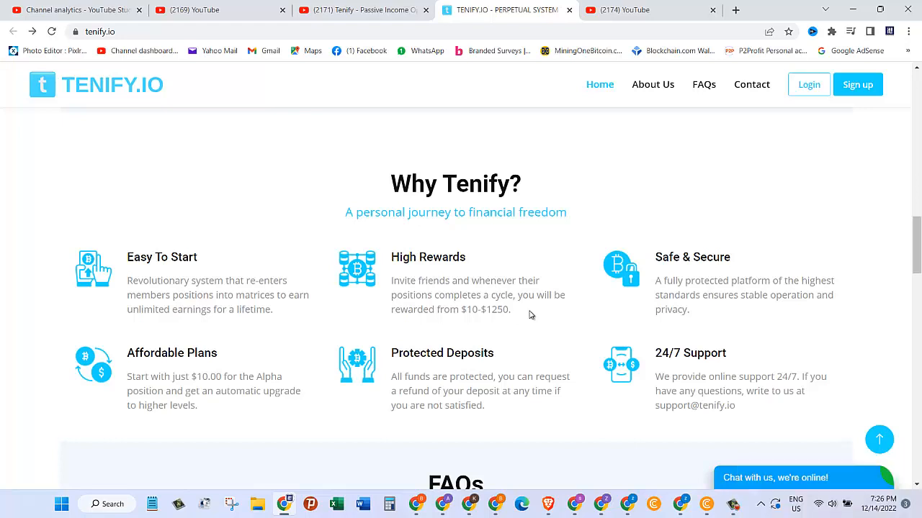
pyautogui.moveTo(446, 312)
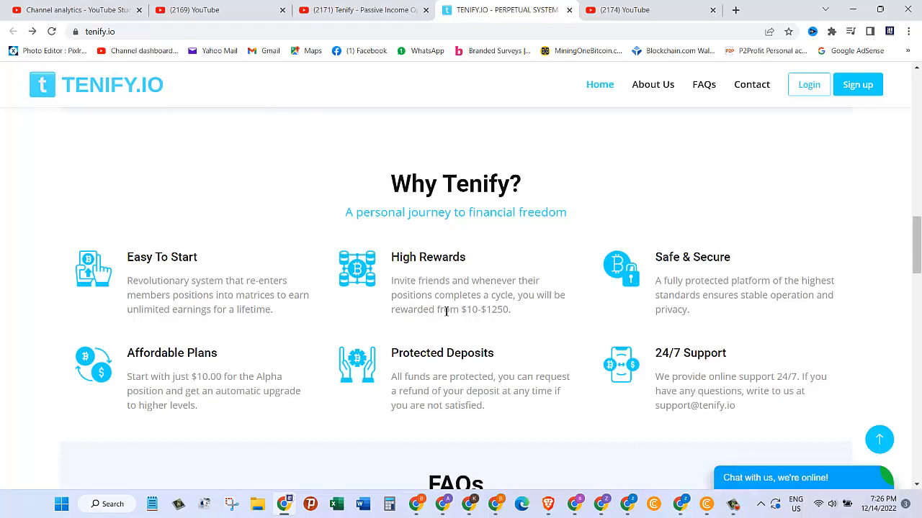
pyautogui.moveTo(442, 329)
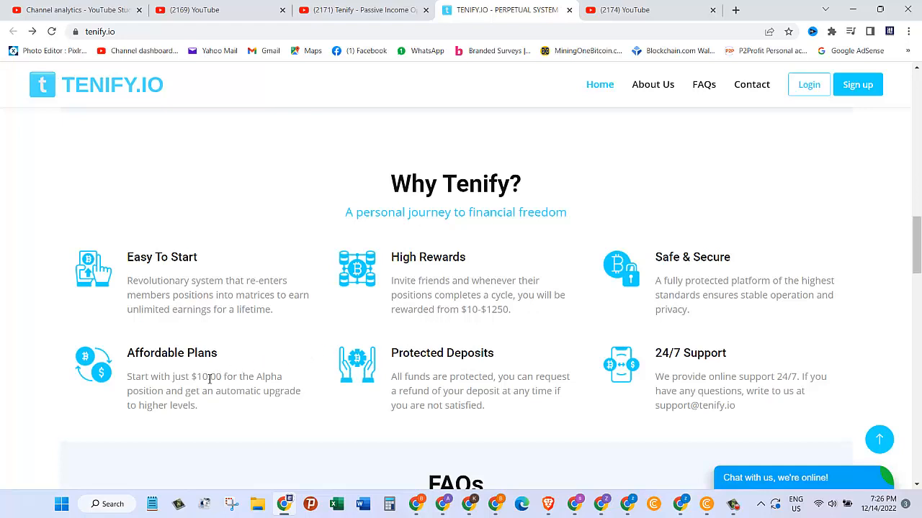
pyautogui.scroll(-3)
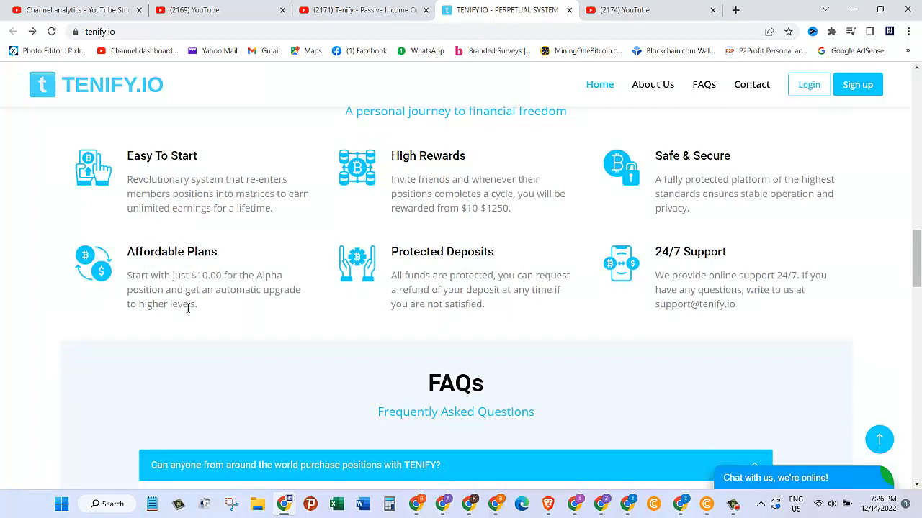
pyautogui.moveTo(301, 308)
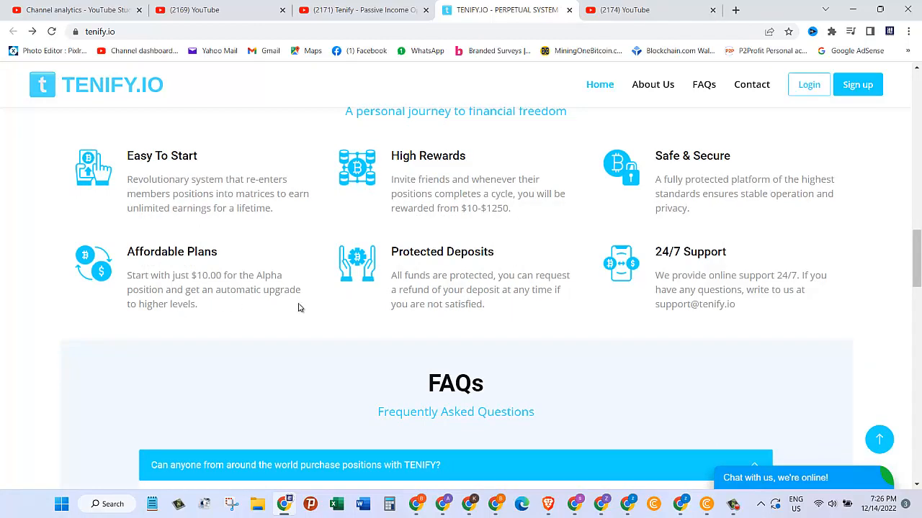
pyautogui.moveTo(504, 279)
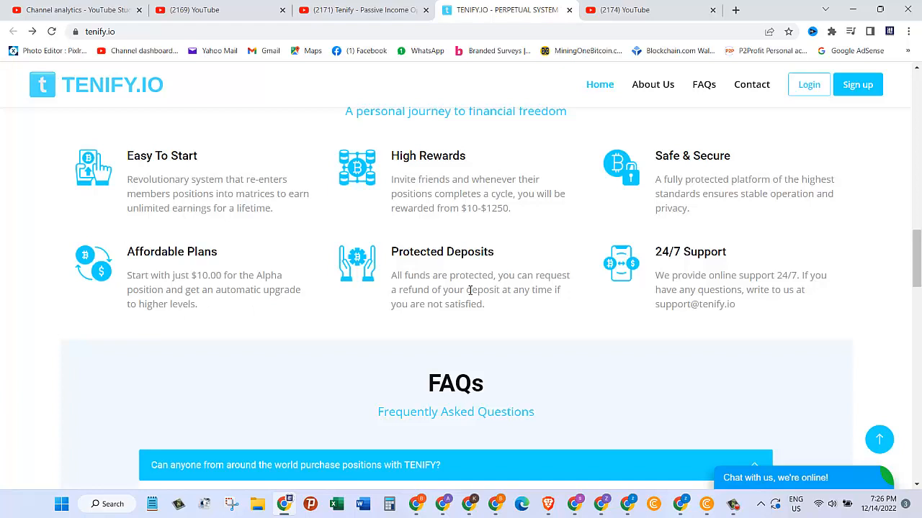
pyautogui.moveTo(530, 306)
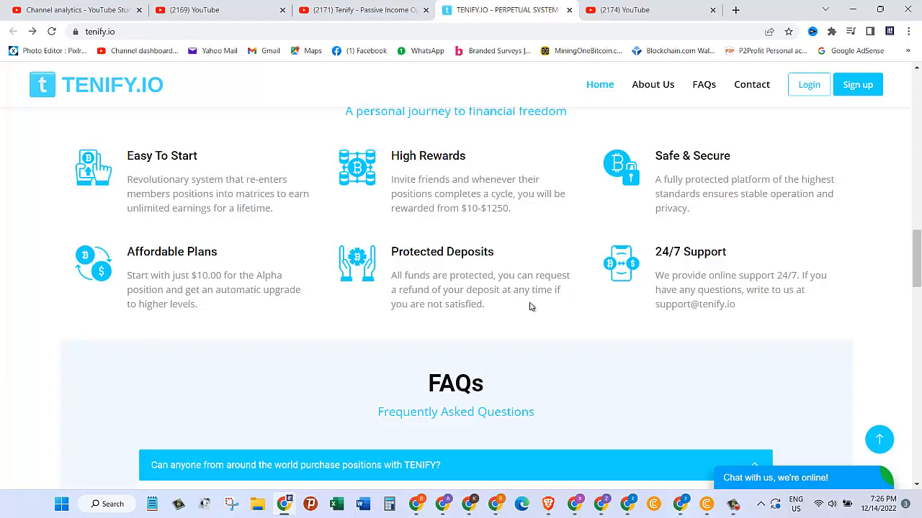
pyautogui.moveTo(705, 191)
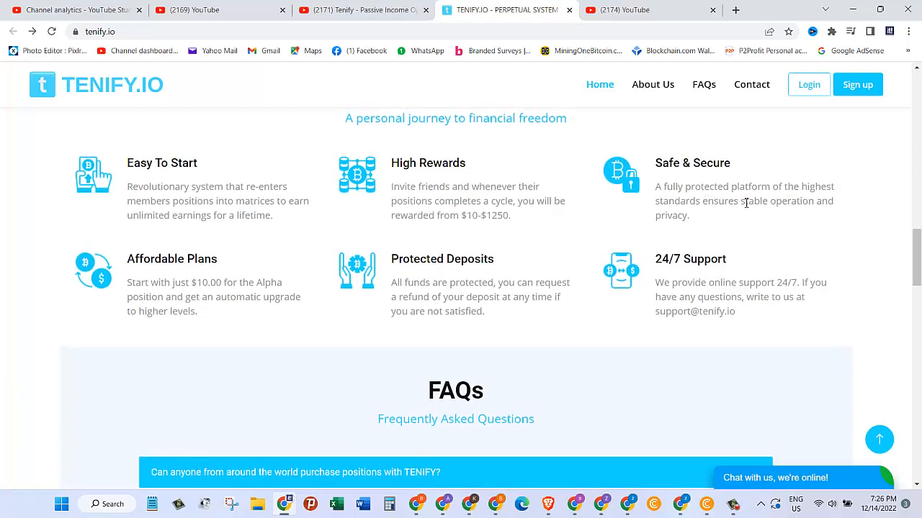
pyautogui.moveTo(816, 202)
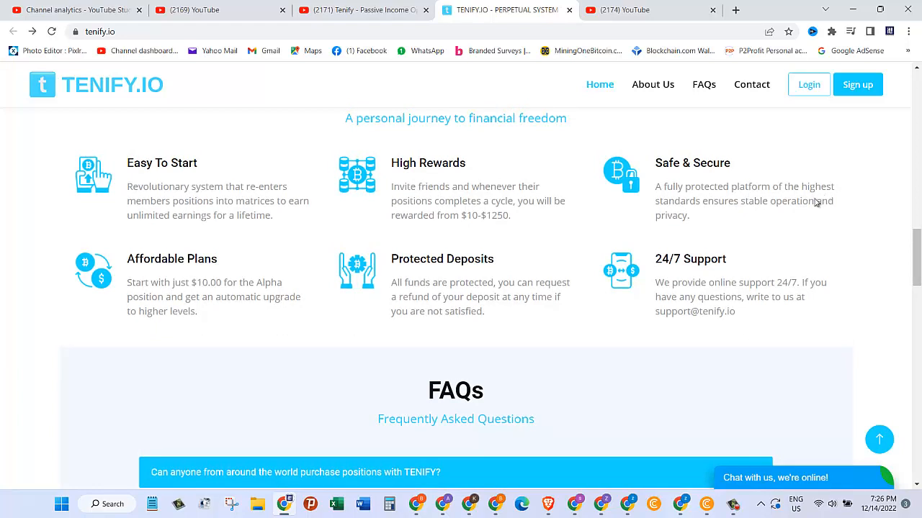
pyautogui.moveTo(726, 301)
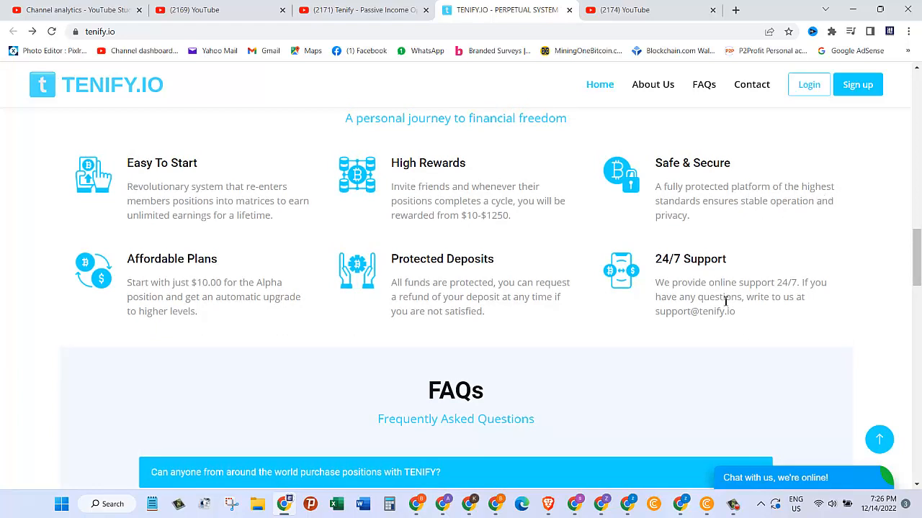
pyautogui.moveTo(774, 326)
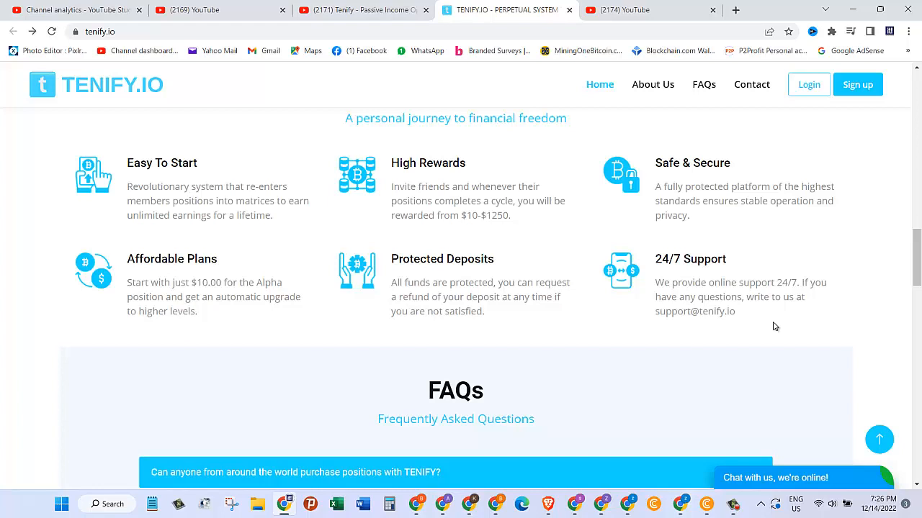
pyautogui.moveTo(685, 317)
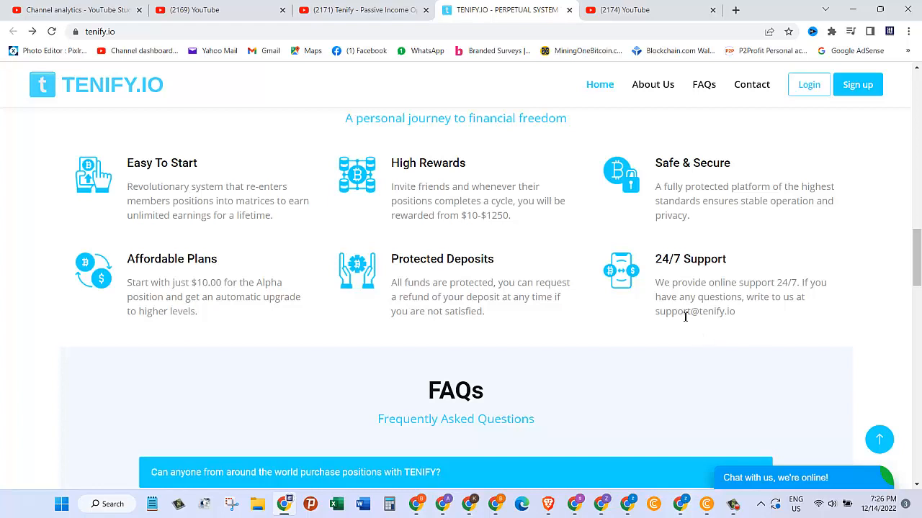
pyautogui.moveTo(606, 328)
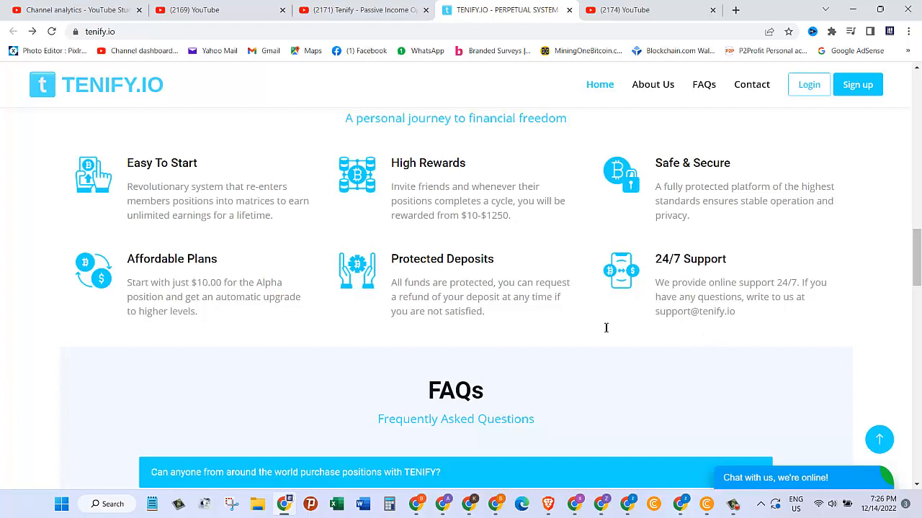
# - Scroll past the security badges down to the footer links, then back up toward the hero
pyautogui.scroll(-3)
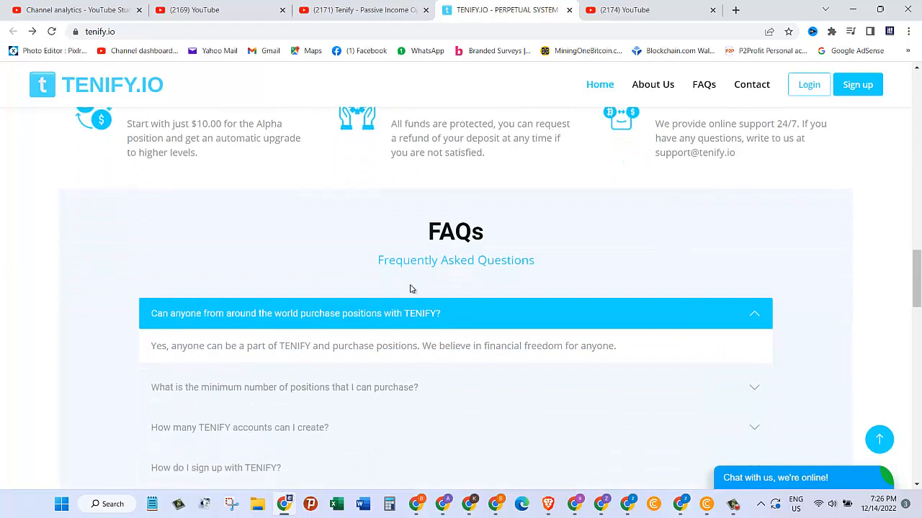
pyautogui.moveTo(220, 328)
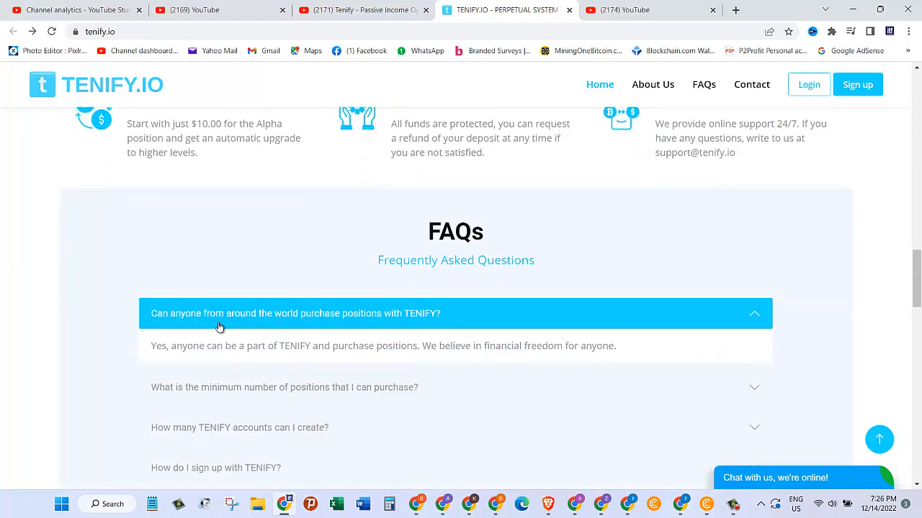
pyautogui.moveTo(386, 328)
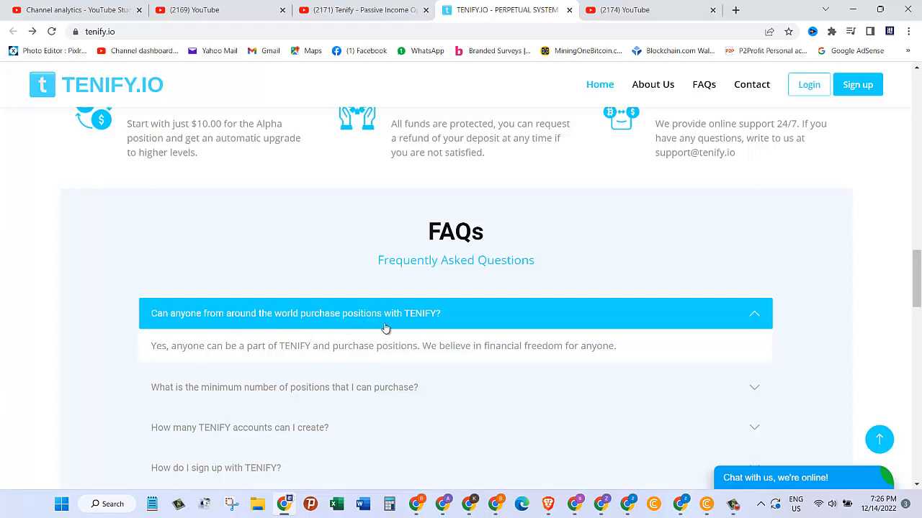
pyautogui.moveTo(273, 366)
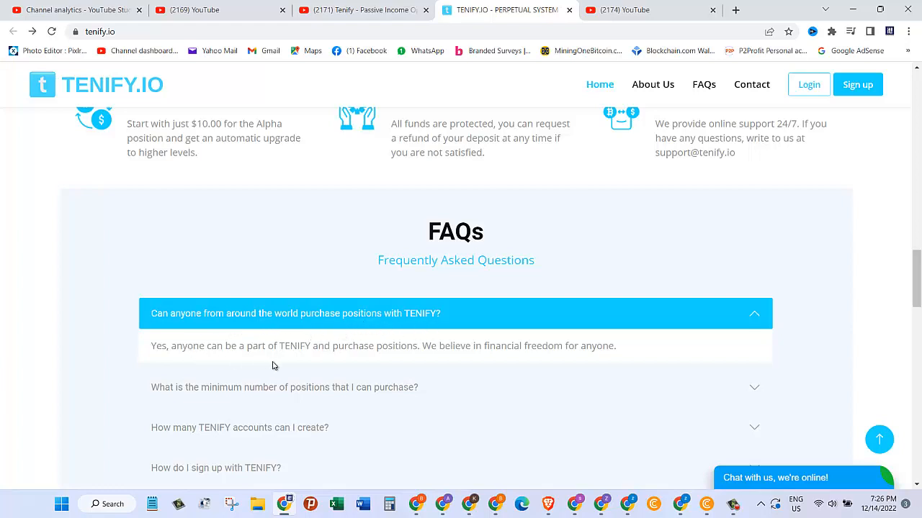
pyautogui.moveTo(419, 353)
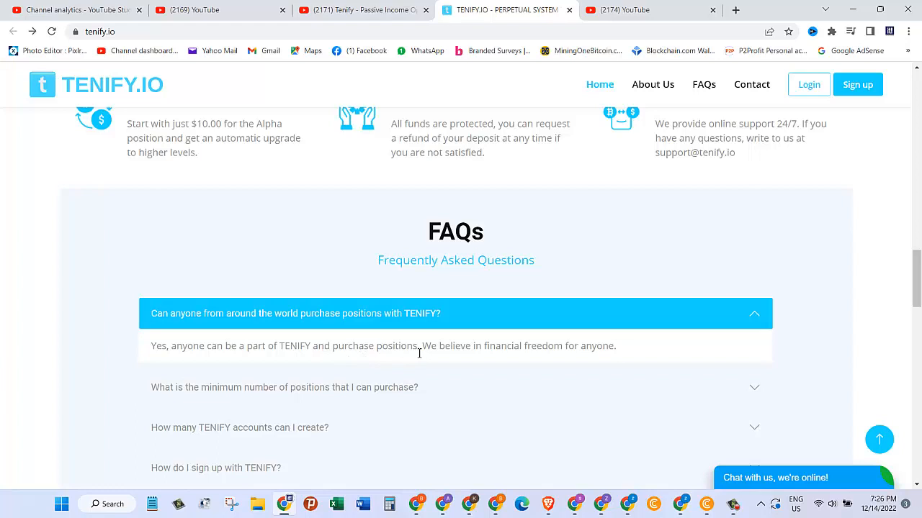
pyautogui.moveTo(543, 399)
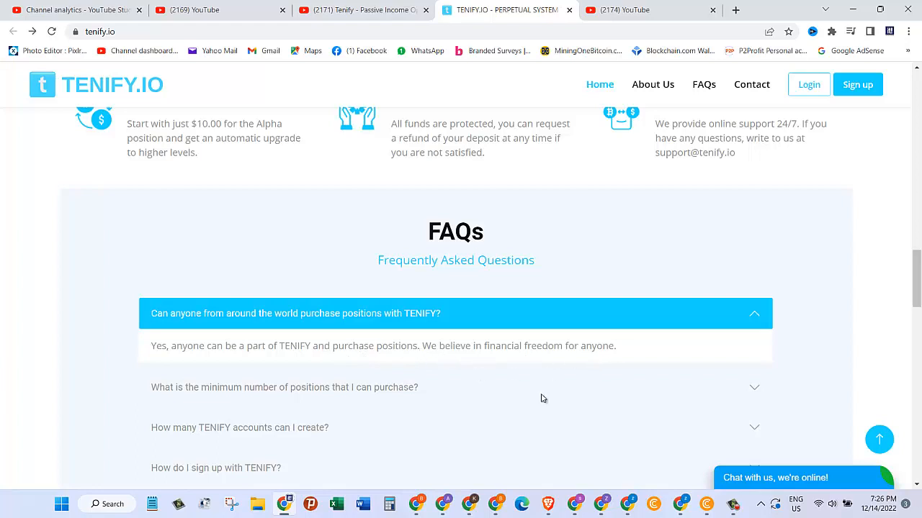
pyautogui.scroll(-3)
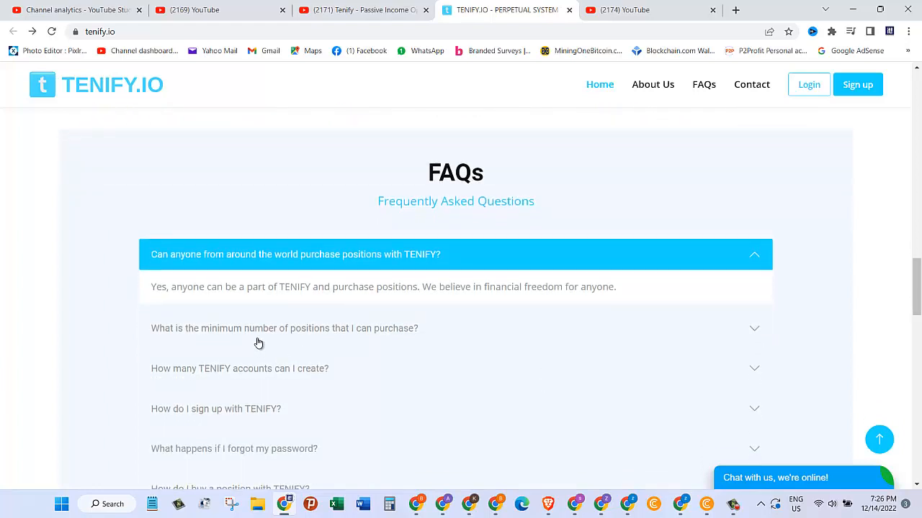
pyautogui.scroll(-3)
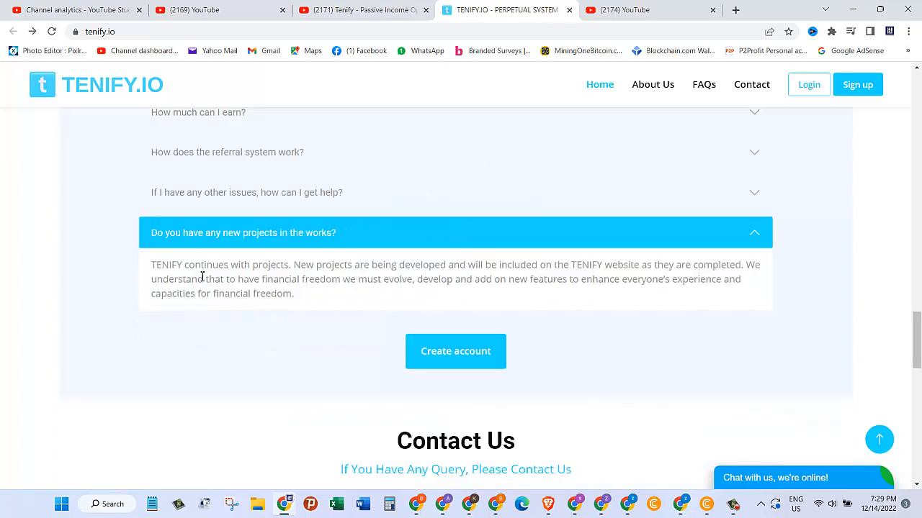
pyautogui.scroll(-3)
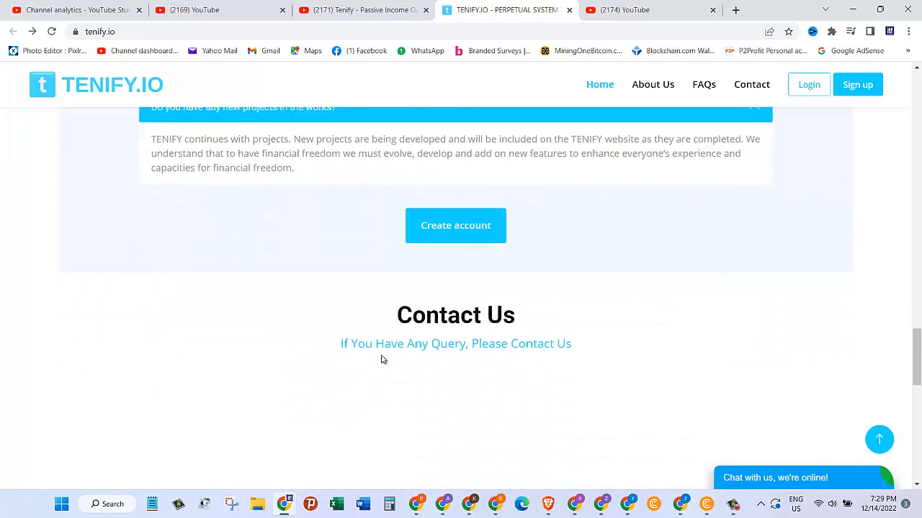
pyautogui.scroll(-3)
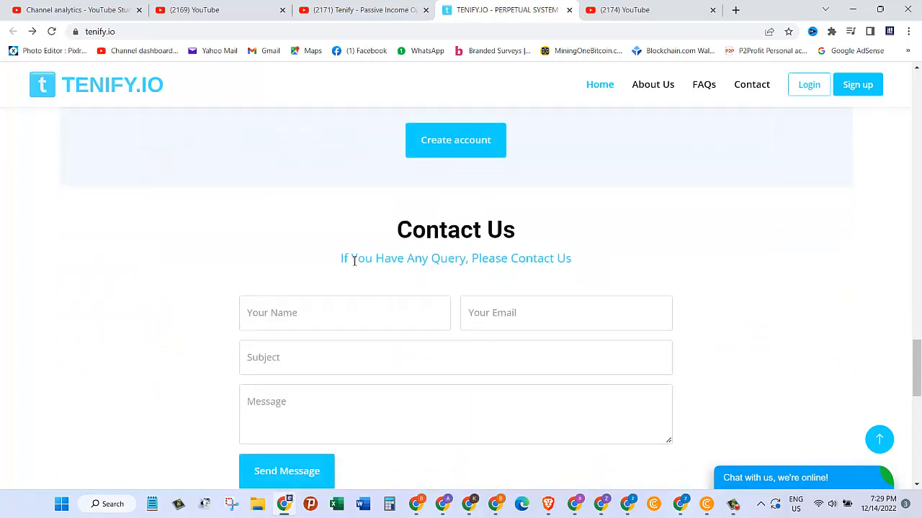
pyautogui.scroll(-3)
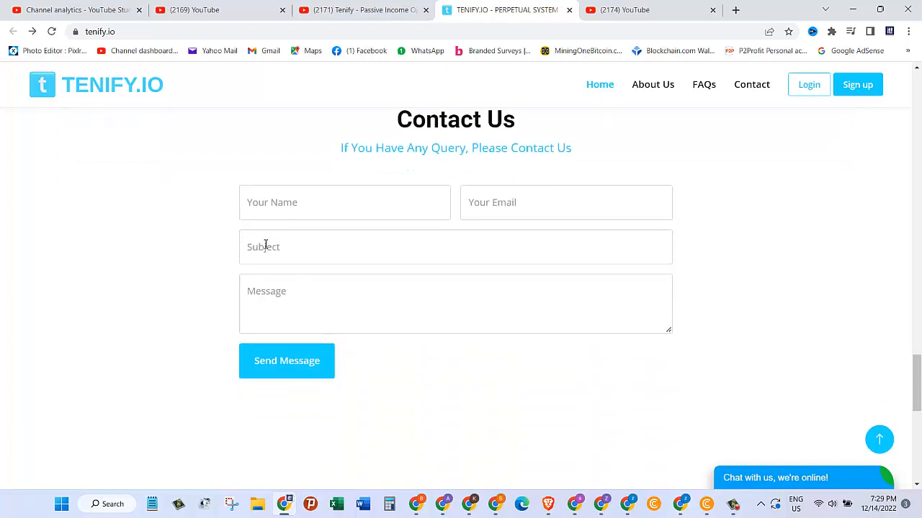
pyautogui.moveTo(363, 285)
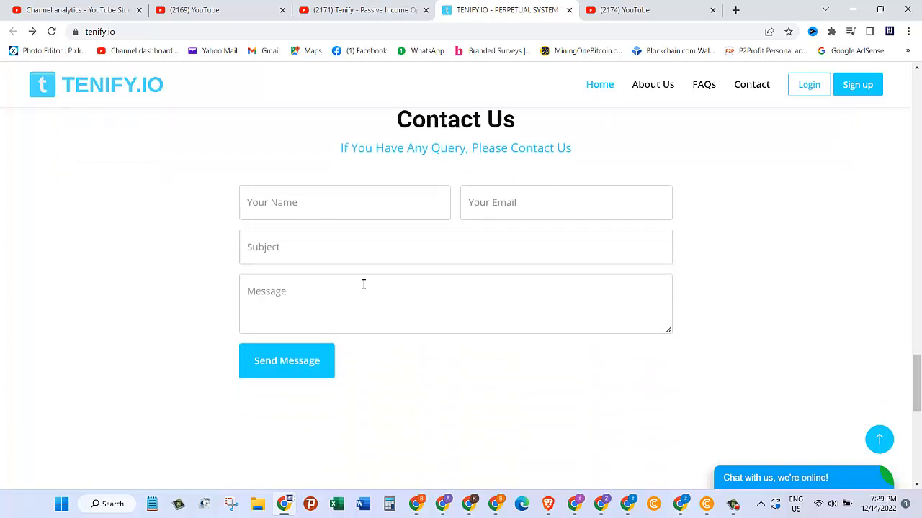
pyautogui.scroll(-3)
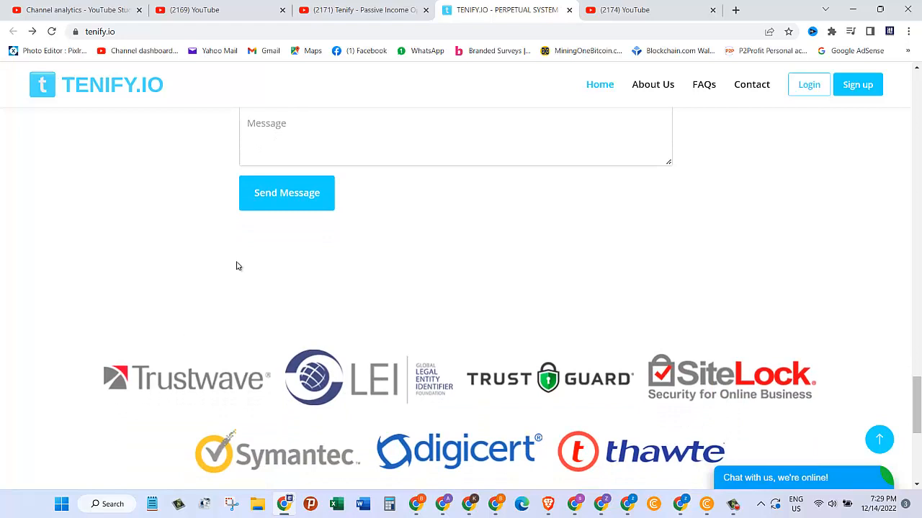
pyautogui.scroll(-3)
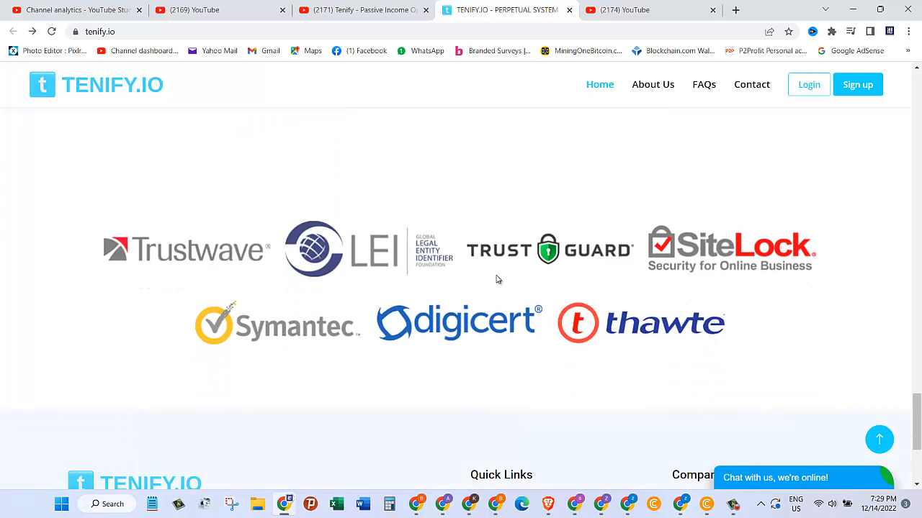
pyautogui.scroll(-3)
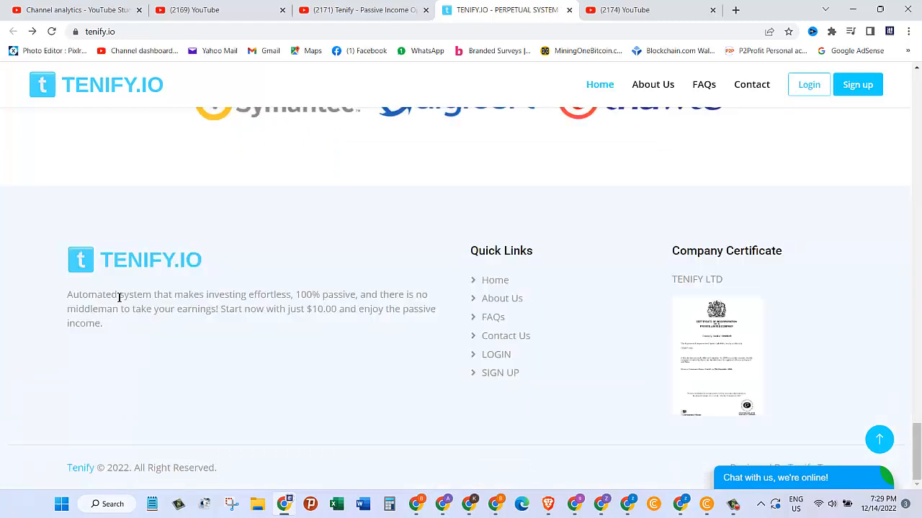
pyautogui.moveTo(495, 280)
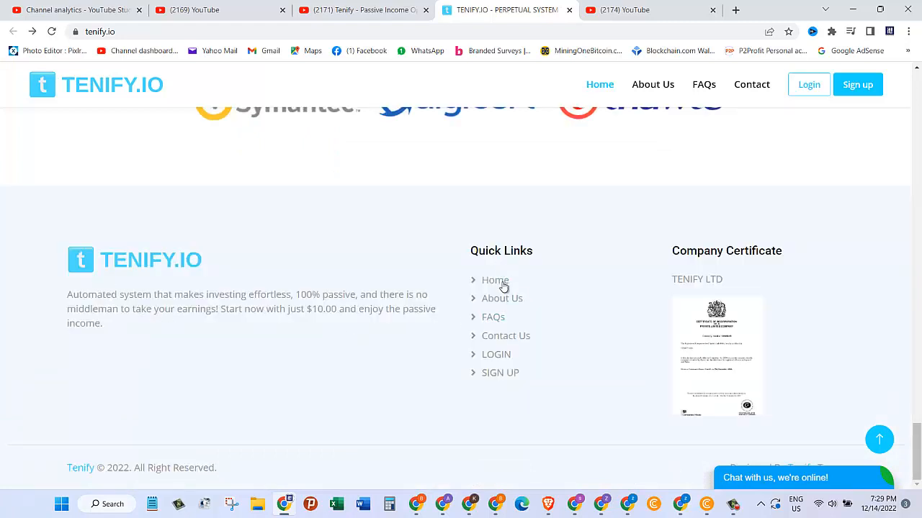
pyautogui.moveTo(502, 372)
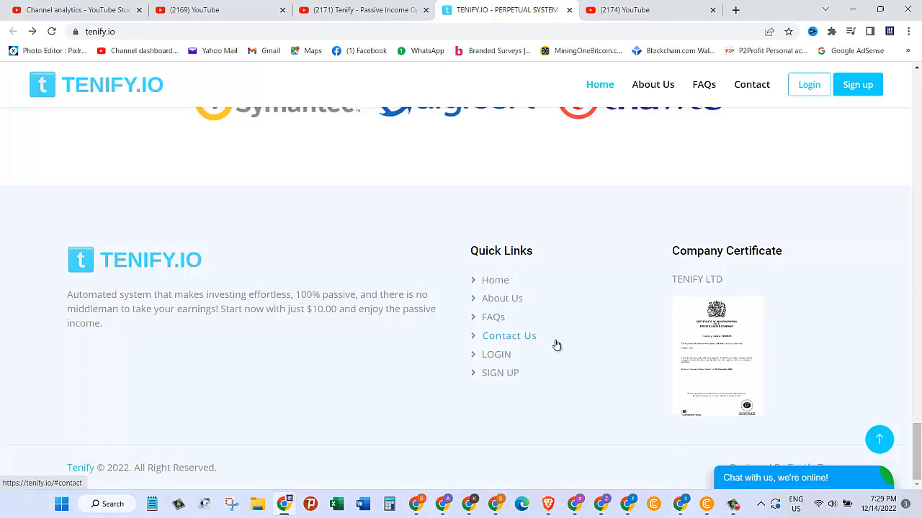
pyautogui.scroll(3)
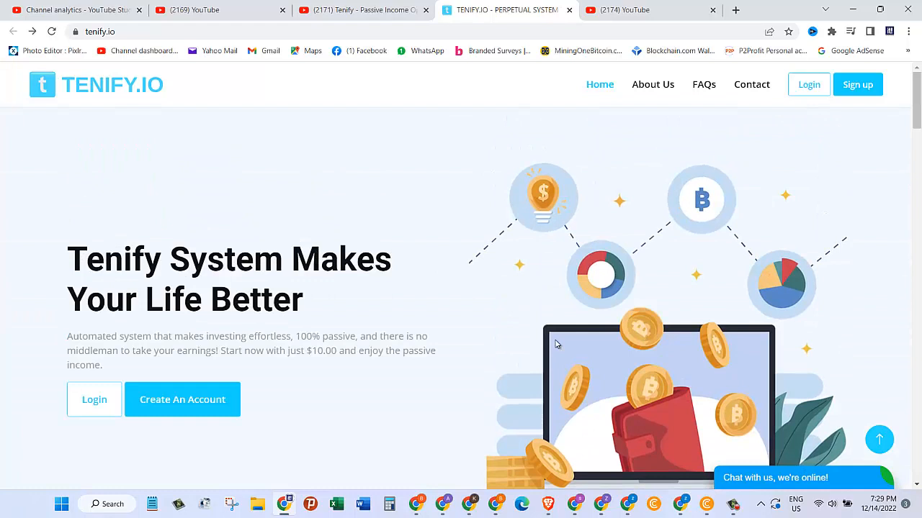
# - Sign up with username, email, password, repeated password and sponsor to reach the $0.00 dashboard
pyautogui.click(182, 399)
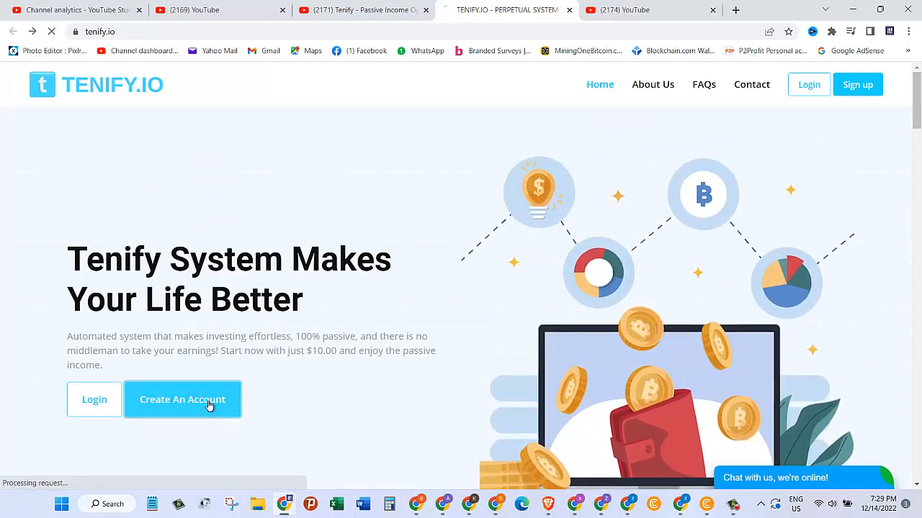
pyautogui.click(183, 399)
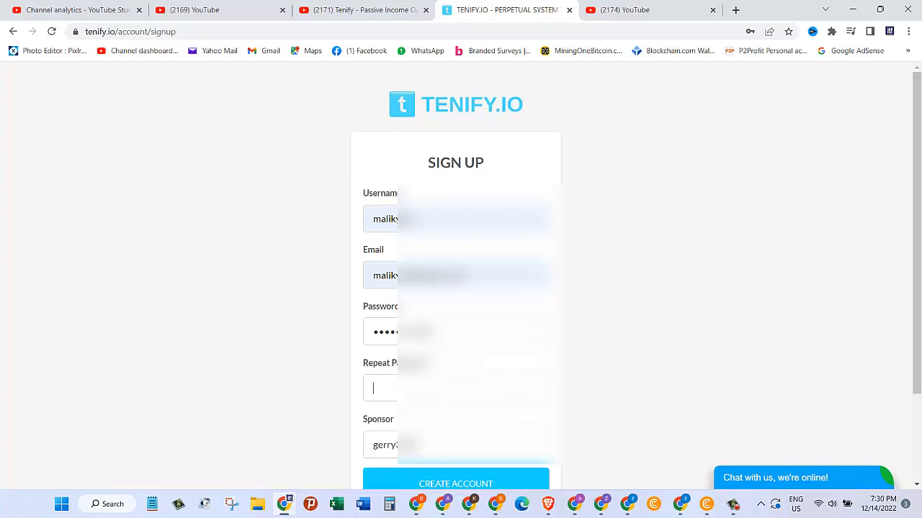
pyautogui.write('••••••')
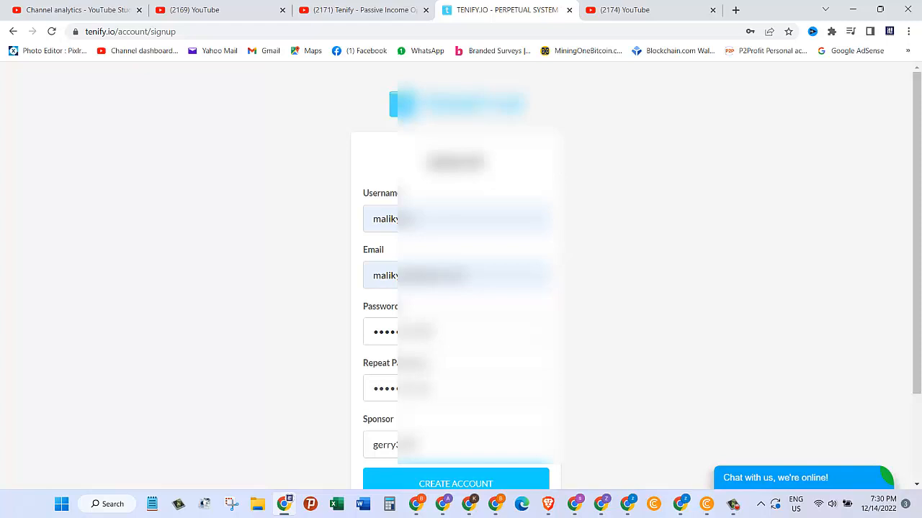
pyautogui.scroll(-3)
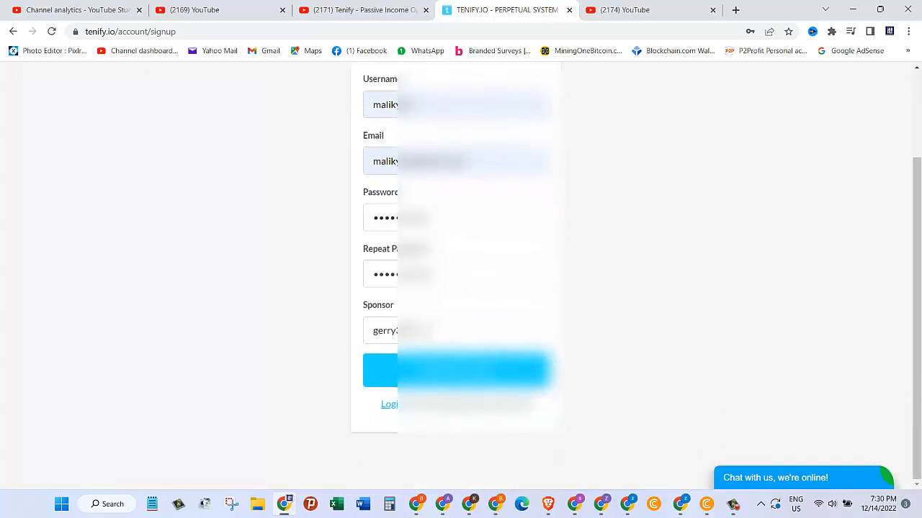
pyautogui.click(457, 371)
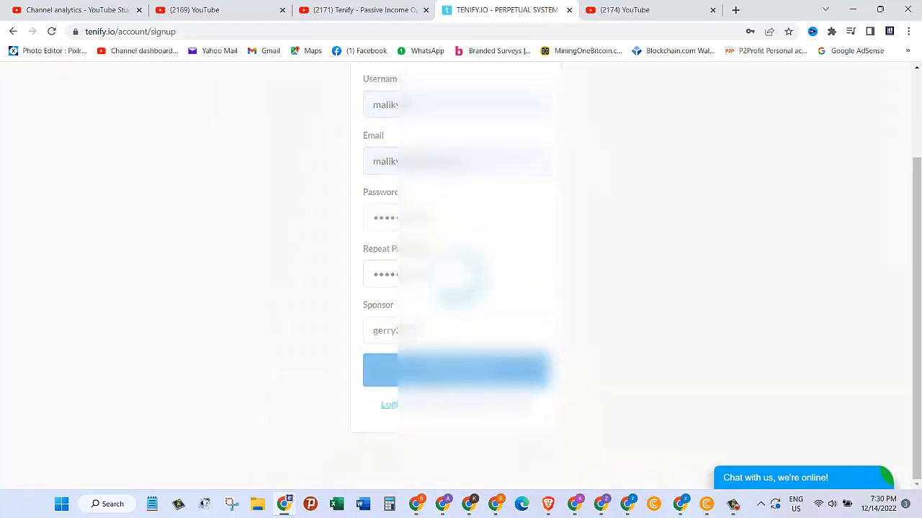
pyautogui.click(461, 370)
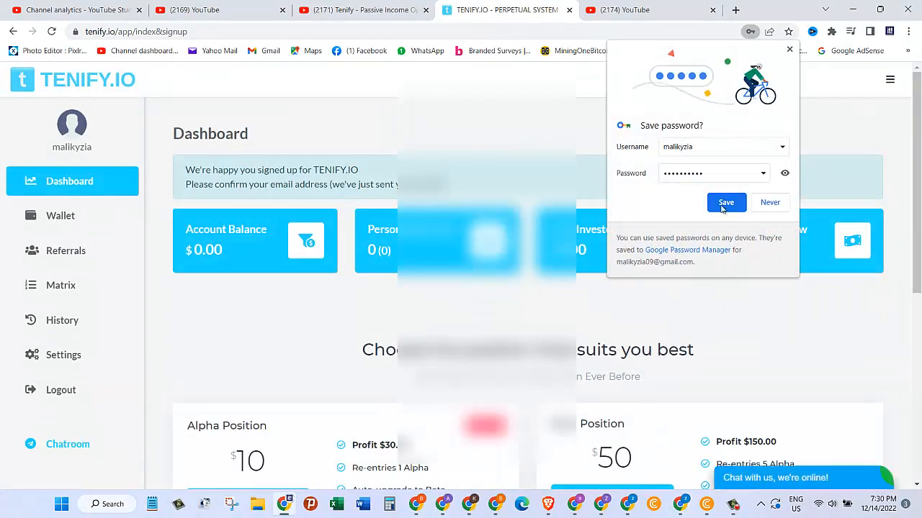
# - Save the new Tenify login in Chrome's password prompt
pyautogui.click(725, 202)
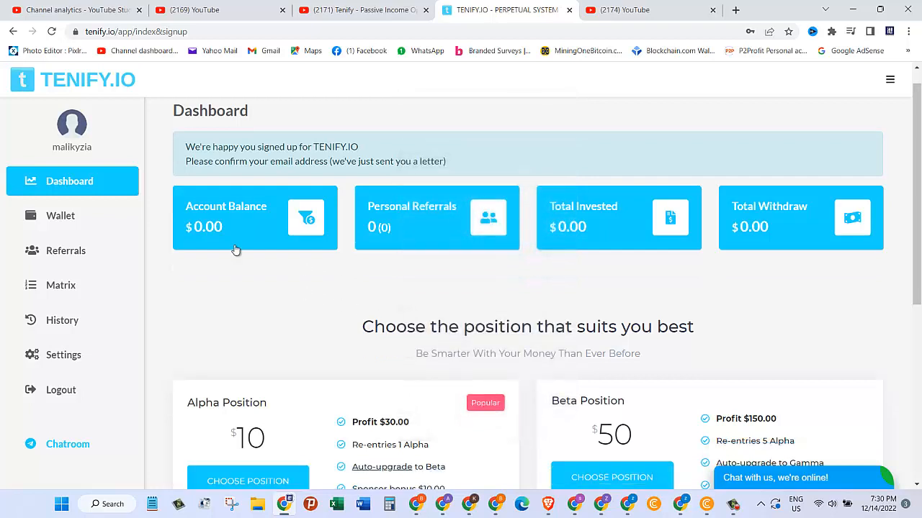
pyautogui.moveTo(282, 158)
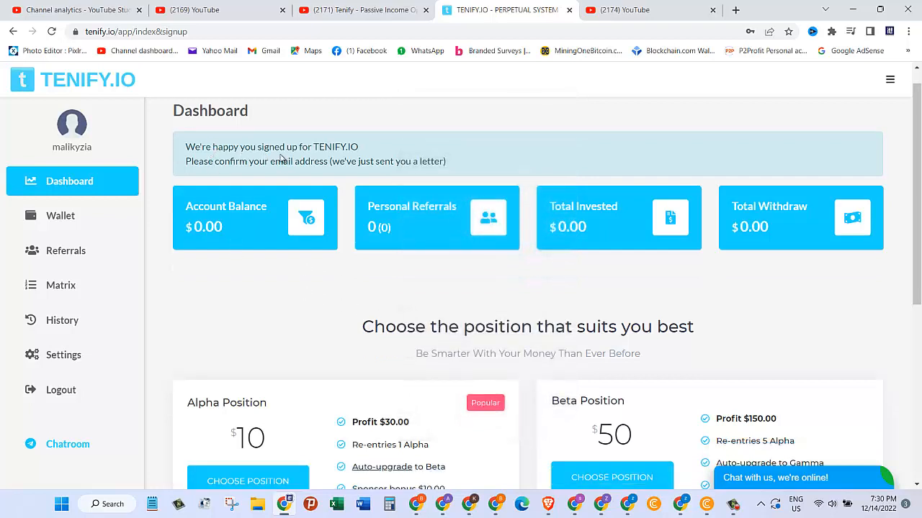
pyautogui.moveTo(274, 184)
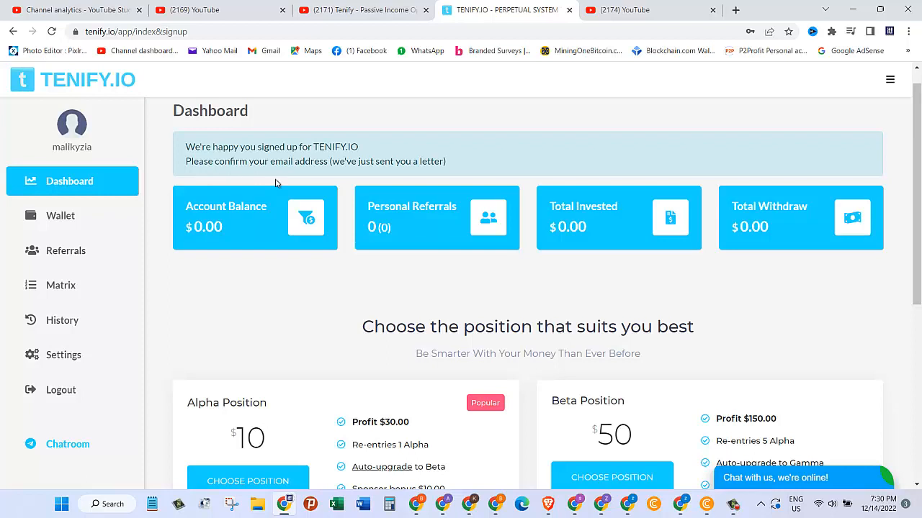
pyautogui.moveTo(689, 32)
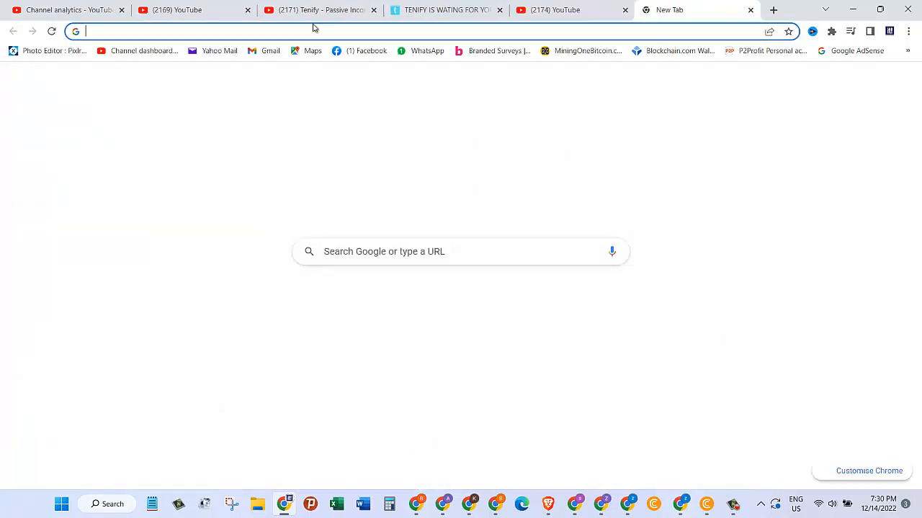
# - Open the TENIFY.IO 'Confirm your email address' message from Yahoo Spam and verify the account
pyautogui.click(219, 50)
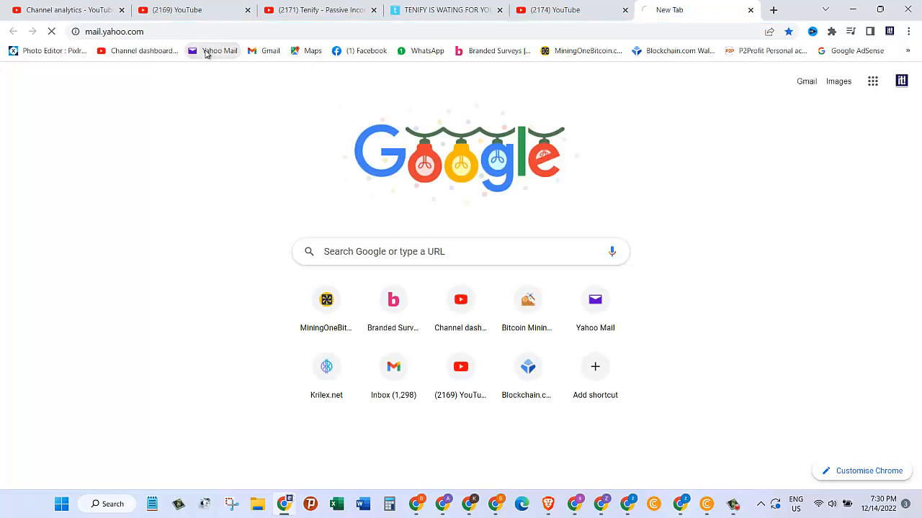
pyautogui.click(219, 51)
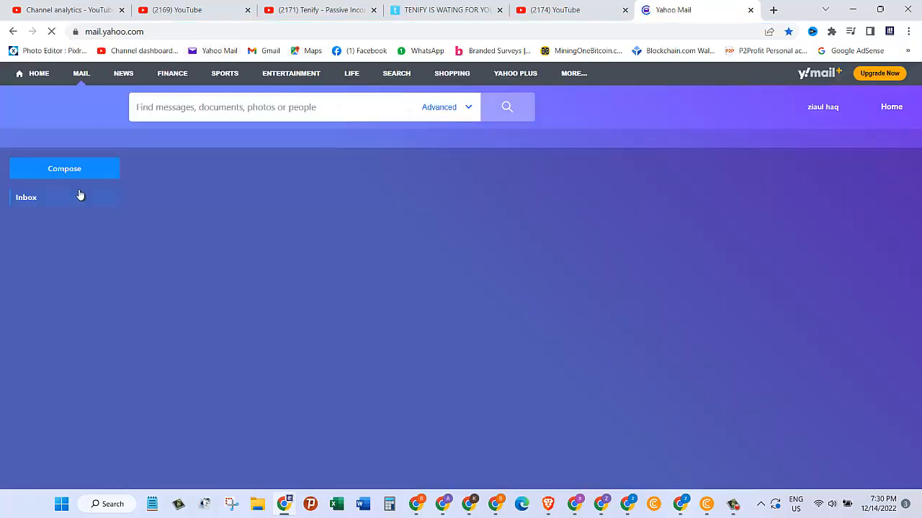
pyautogui.click(27, 197)
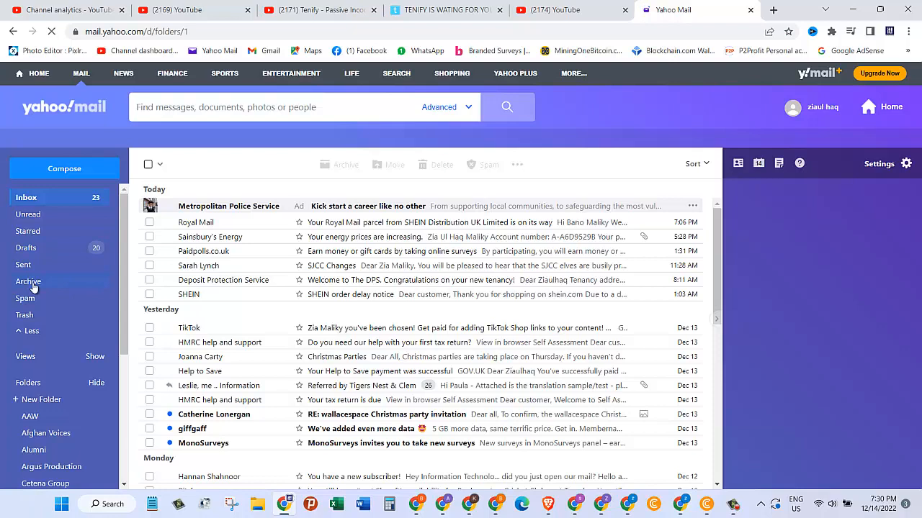
pyautogui.click(25, 298)
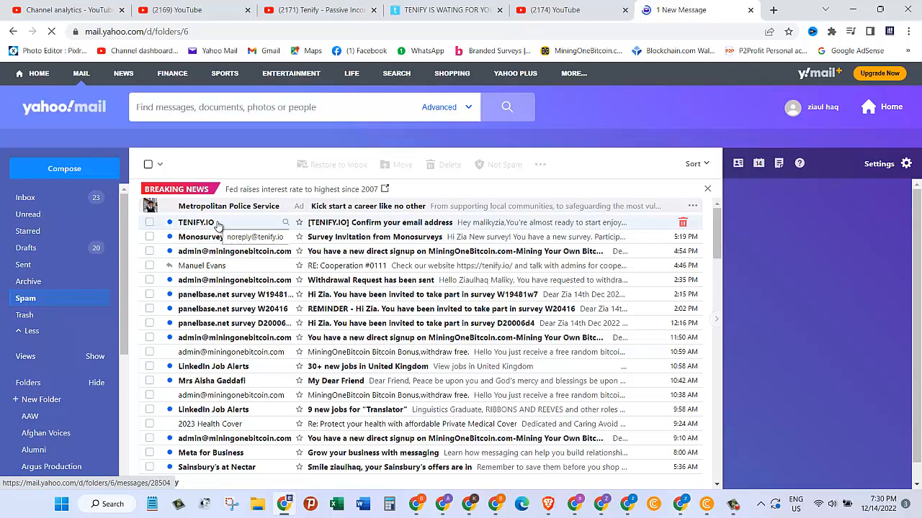
pyautogui.click(379, 222)
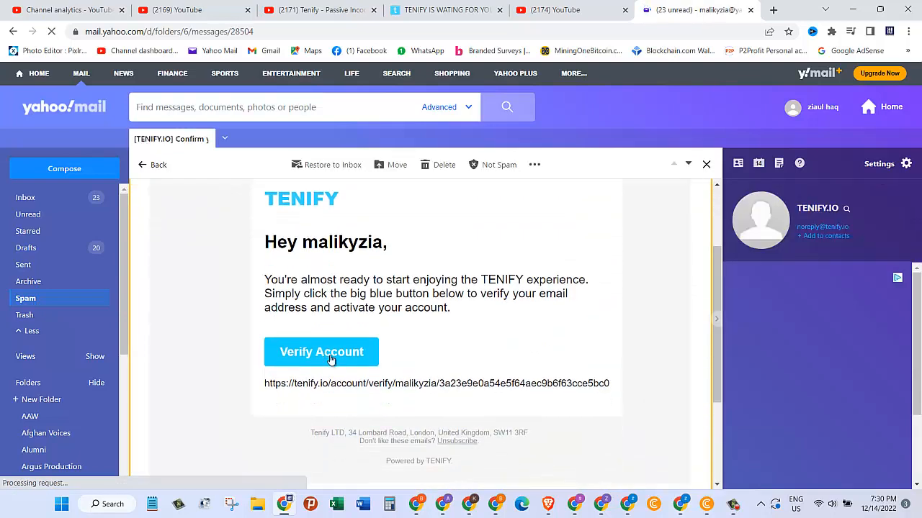
pyautogui.click(321, 352)
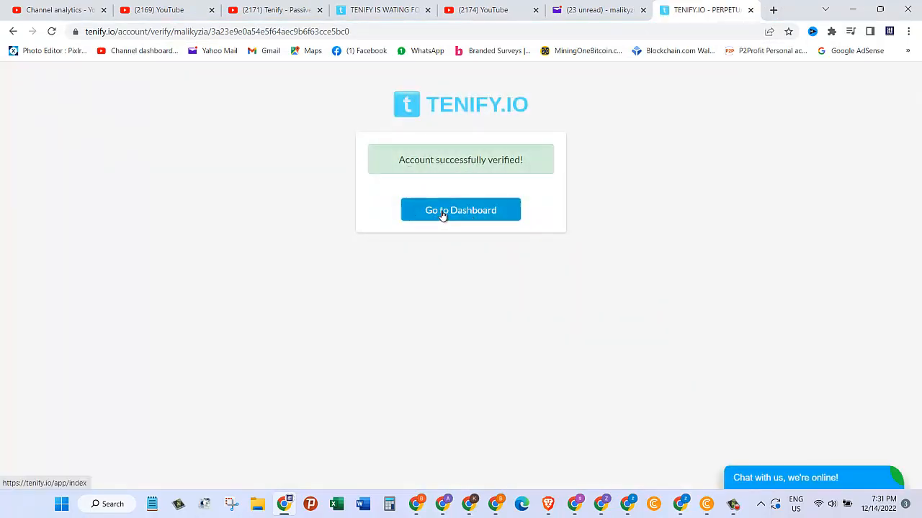
# - Go from the verification page to the account dashboard and scroll down it
pyautogui.click(460, 209)
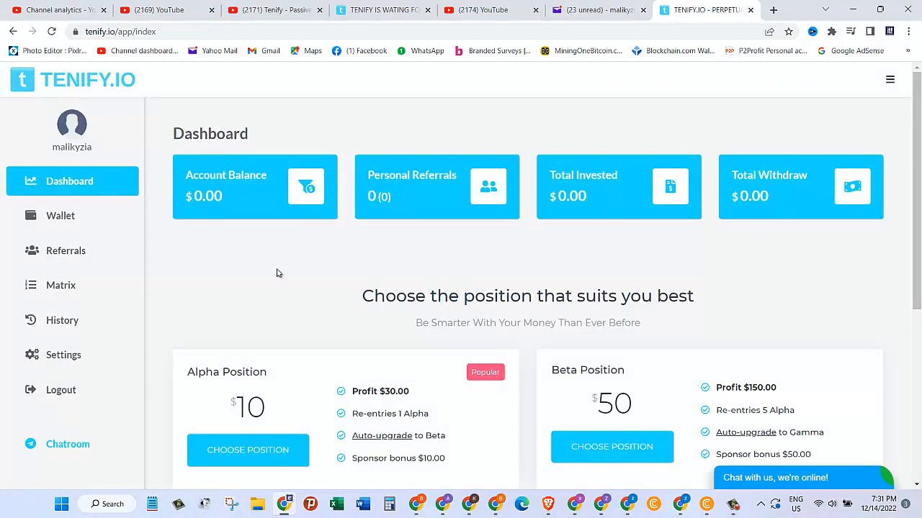
pyautogui.scroll(-3)
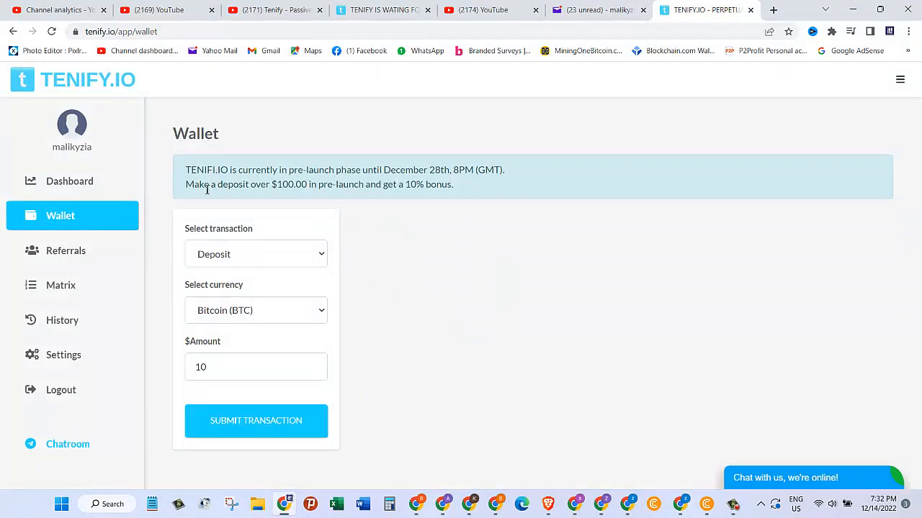
pyautogui.moveTo(374, 274)
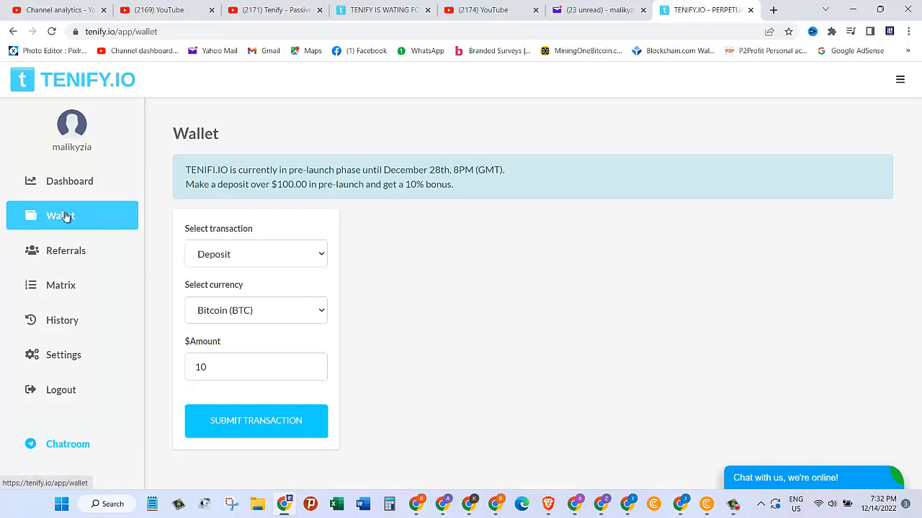
# - Submit a $10 Bitcoin deposit request and close the BTC address popup
pyautogui.click(255, 253)
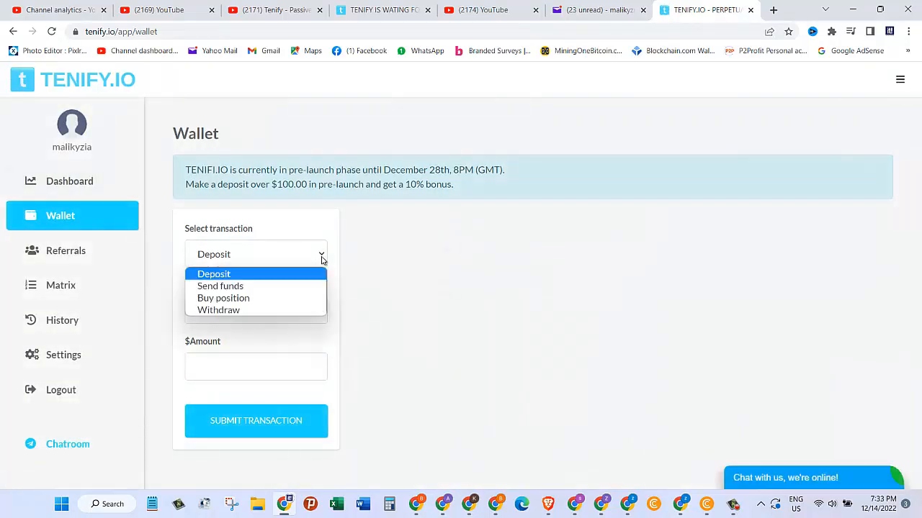
pyautogui.moveTo(223, 298)
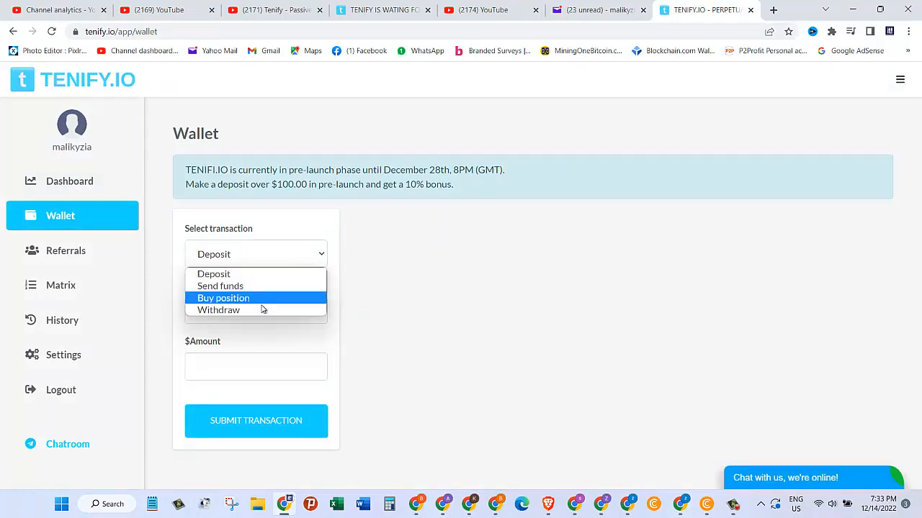
pyautogui.moveTo(218, 309)
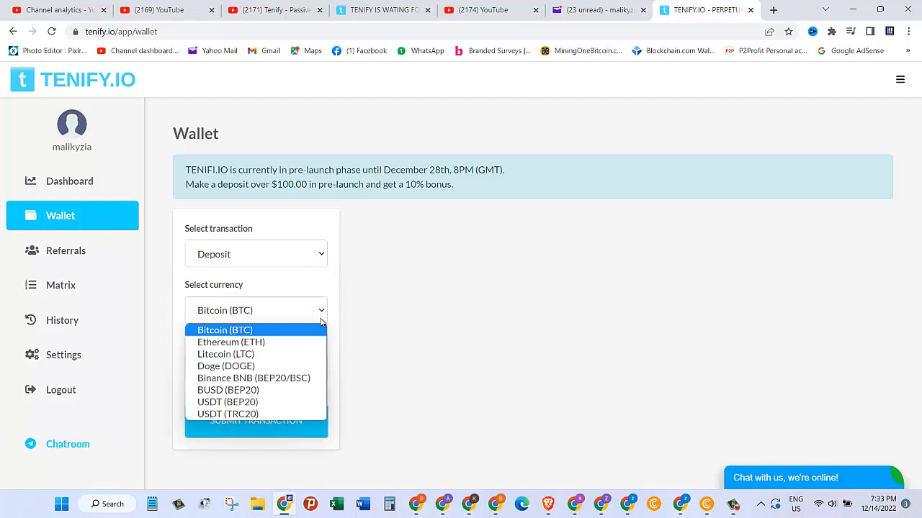
pyautogui.moveTo(281, 414)
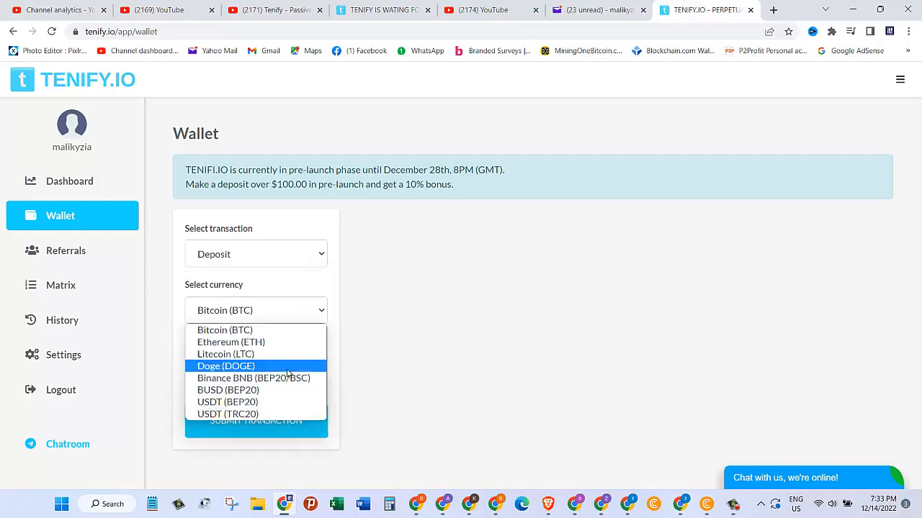
pyautogui.click(224, 330)
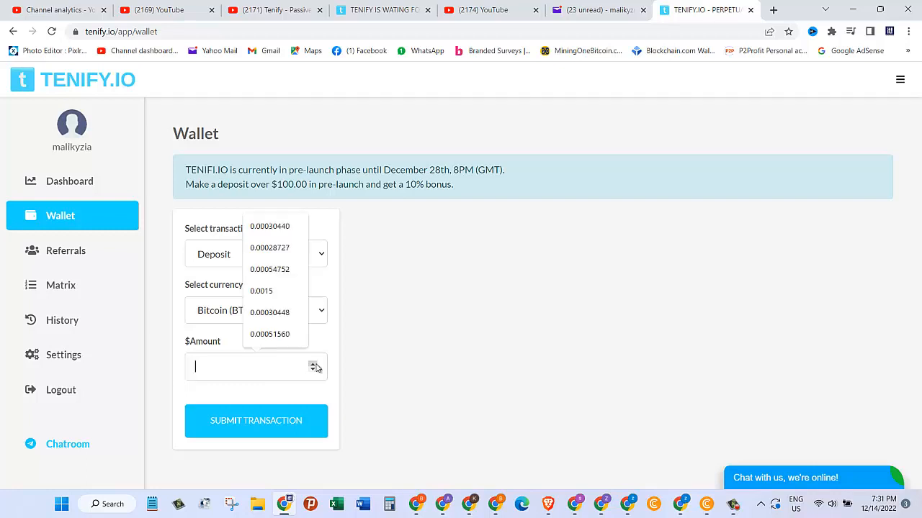
pyautogui.write('8')
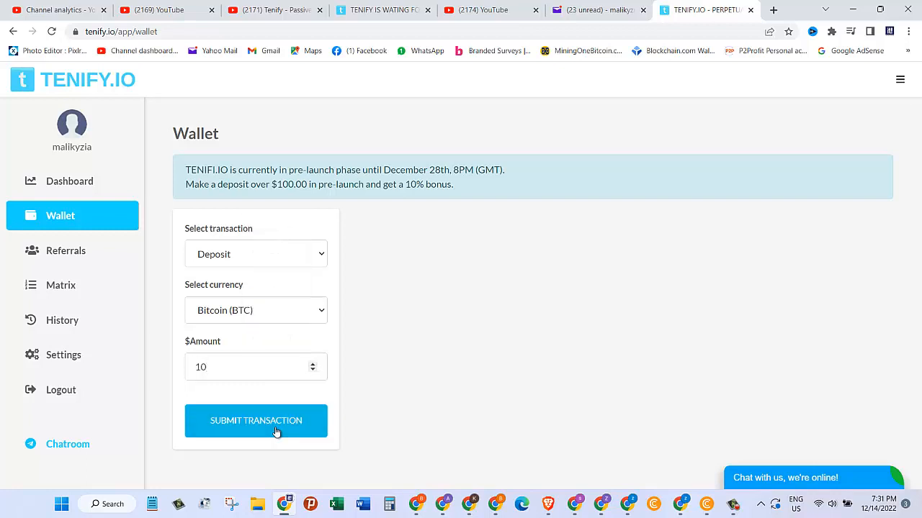
pyautogui.click(256, 421)
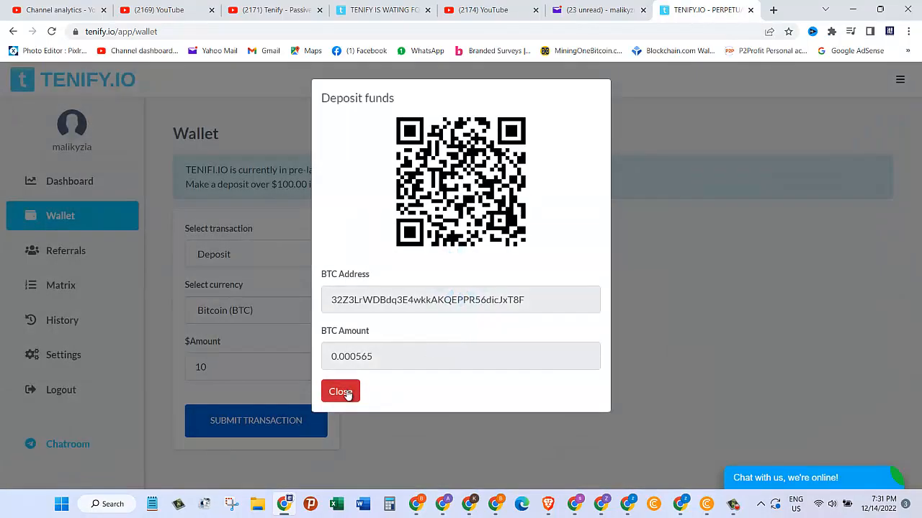
pyautogui.click(340, 391)
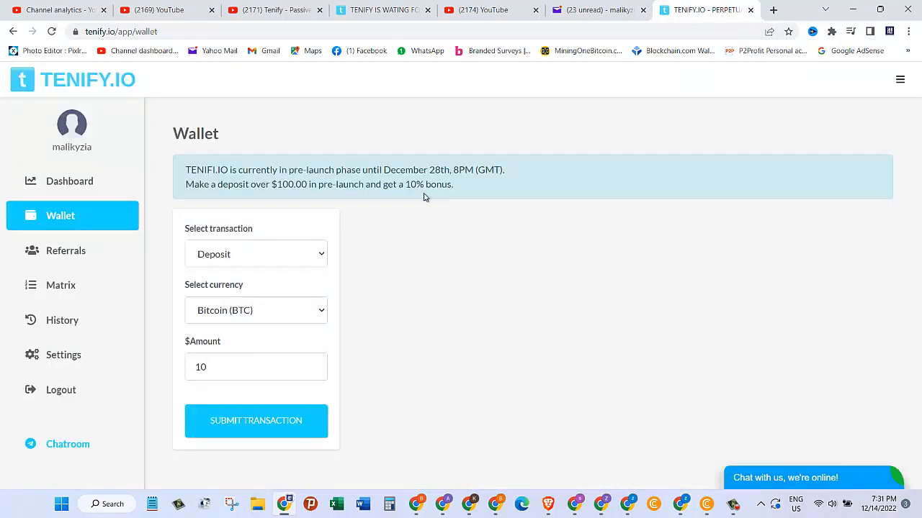
# - Check the still-empty dashboard and its Alpha $10 position option
pyautogui.click(69, 181)
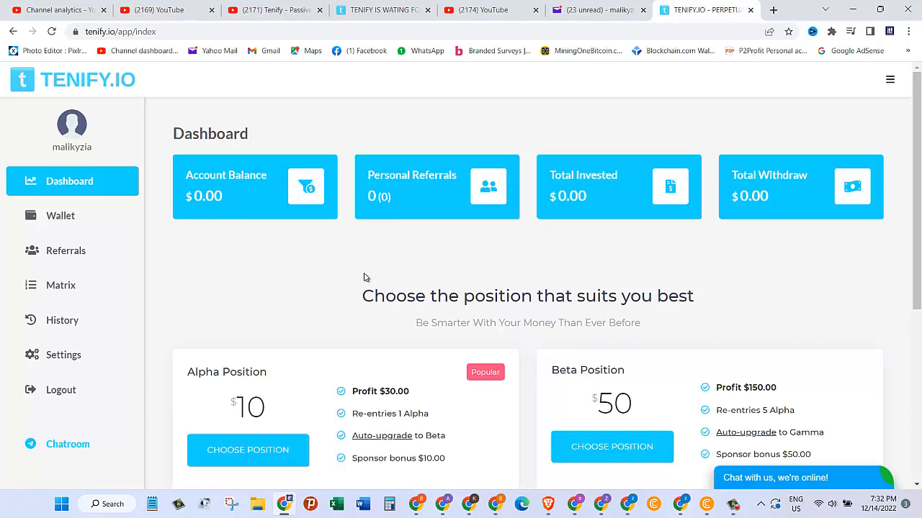
pyautogui.scroll(-3)
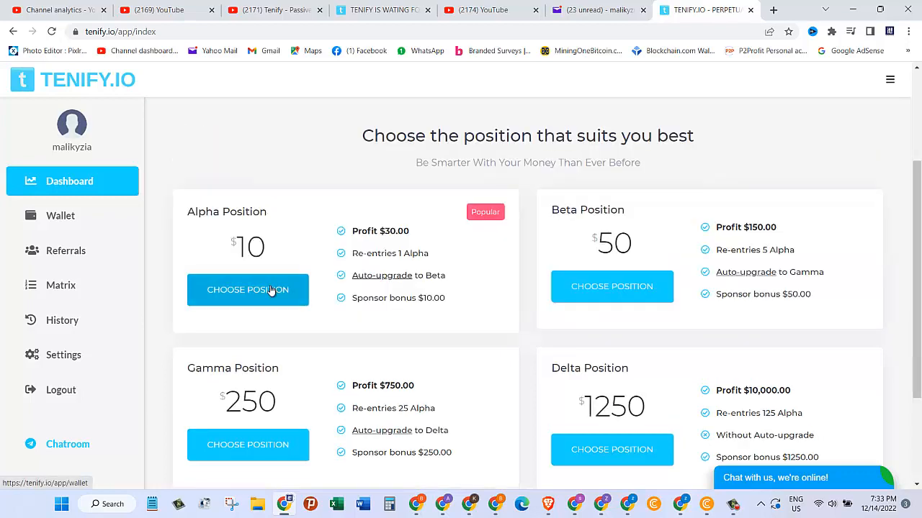
pyautogui.click(61, 215)
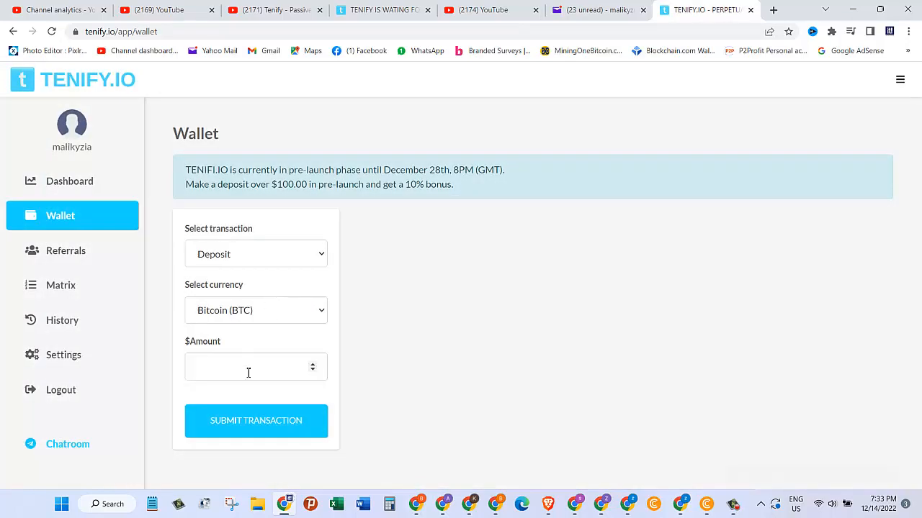
pyautogui.click(66, 250)
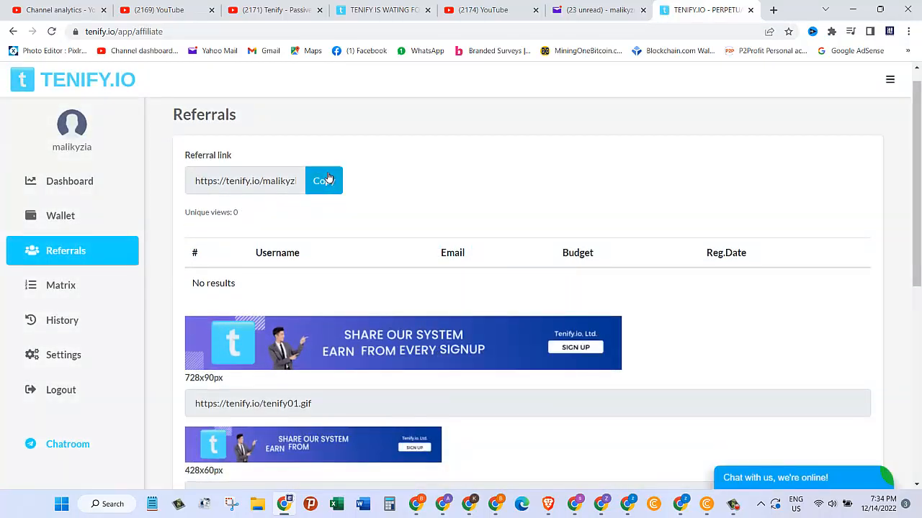
# - Copy the referral link and browse the promotional banner images and their links
pyautogui.click(324, 181)
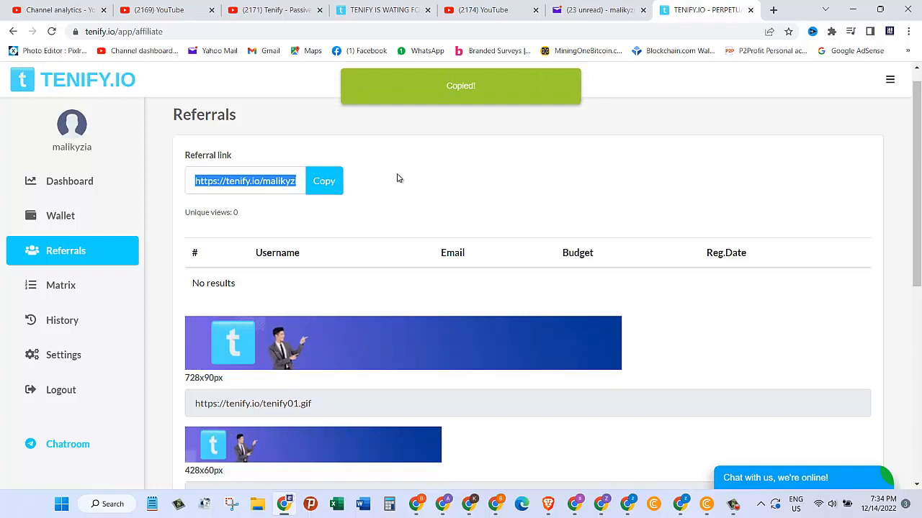
pyautogui.scroll(-3)
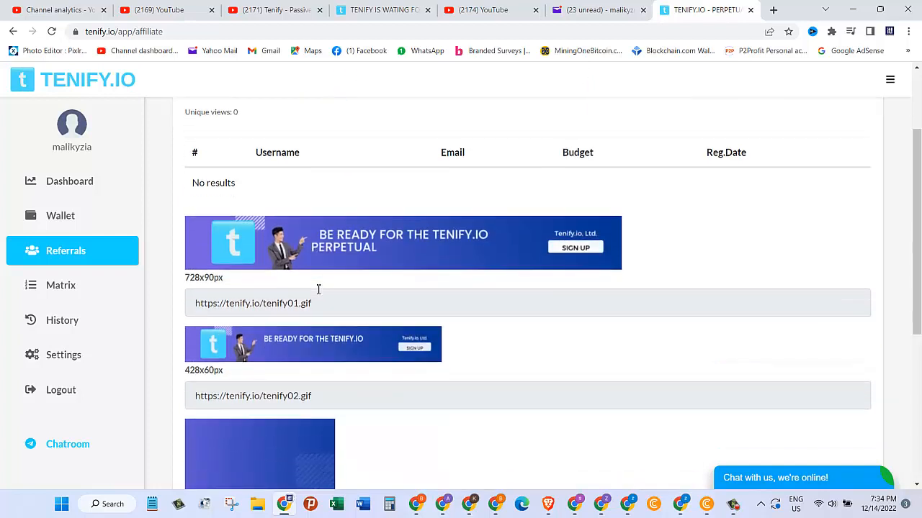
pyautogui.scroll(-3)
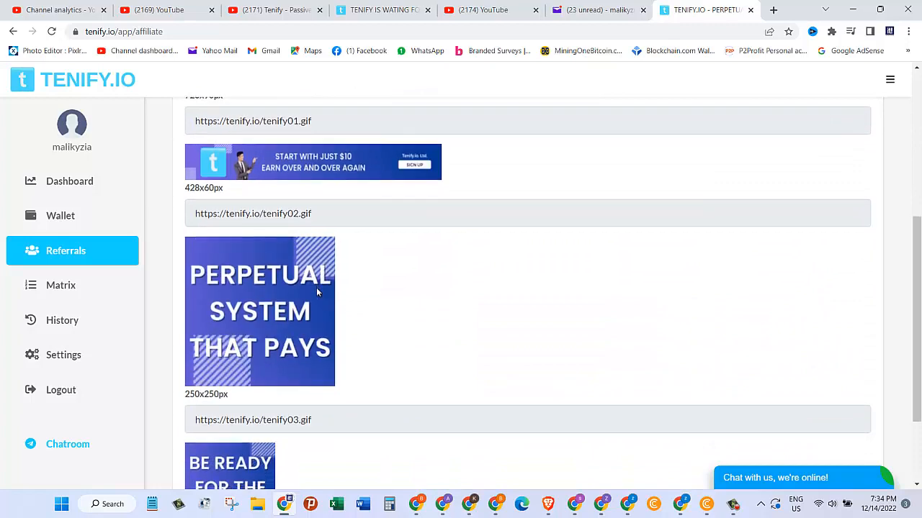
pyautogui.scroll(3)
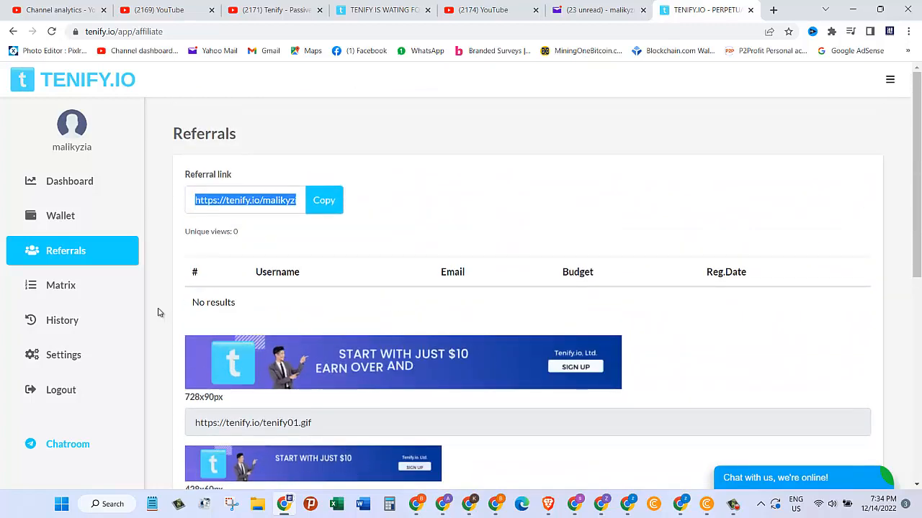
# - View the empty Matrix and History pages, then the Settings profile tab
pyautogui.click(60, 286)
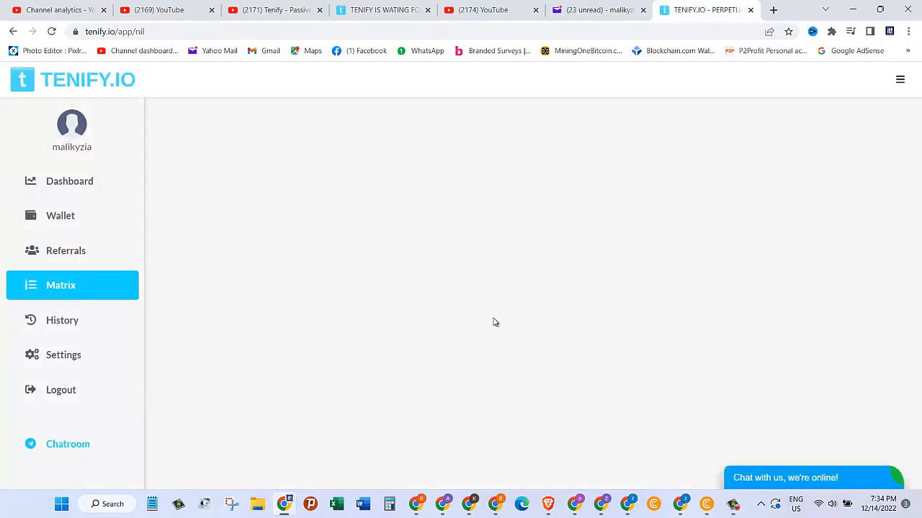
pyautogui.moveTo(484, 222)
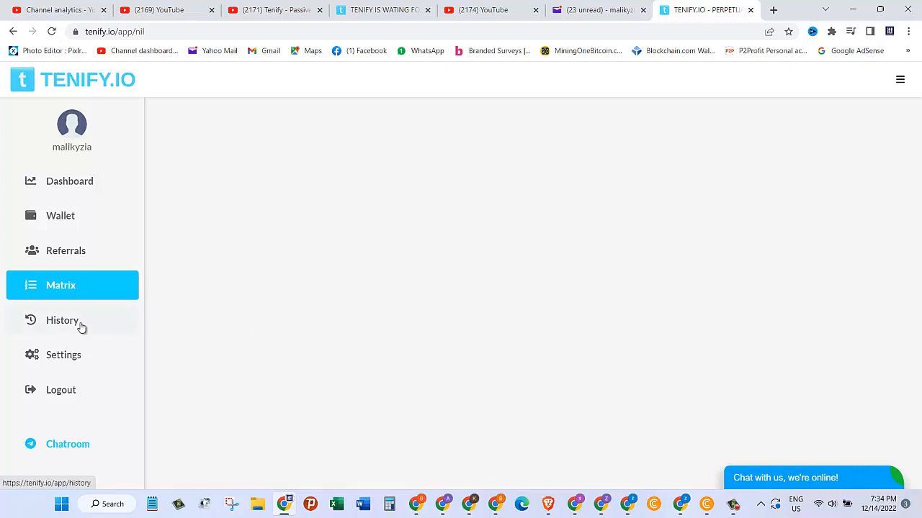
pyautogui.click(62, 319)
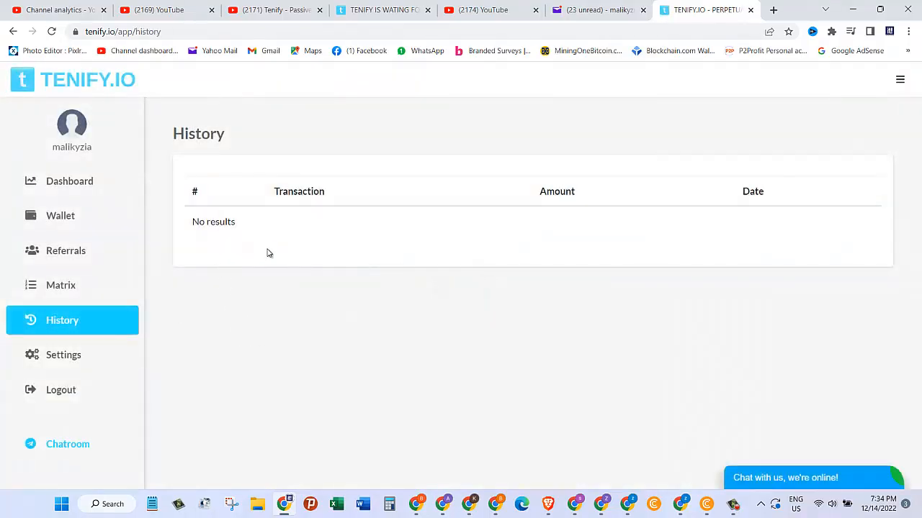
pyautogui.moveTo(770, 233)
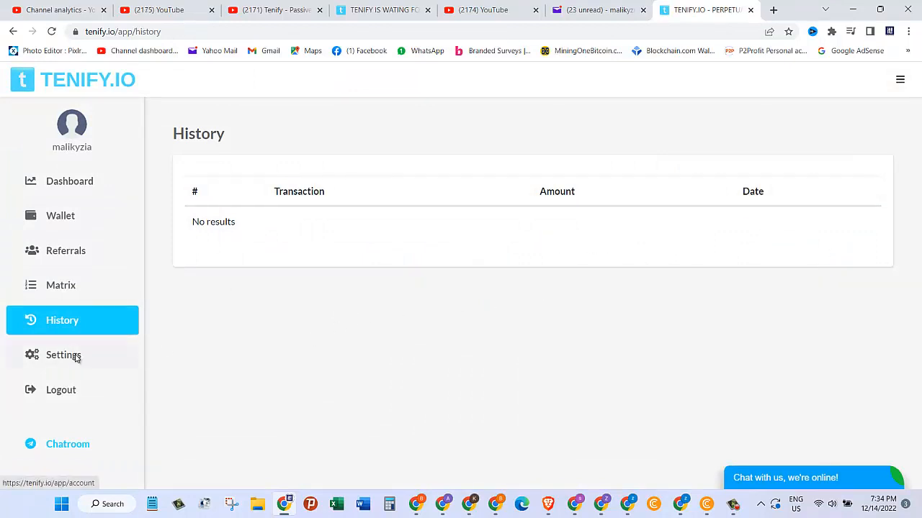
pyautogui.click(63, 355)
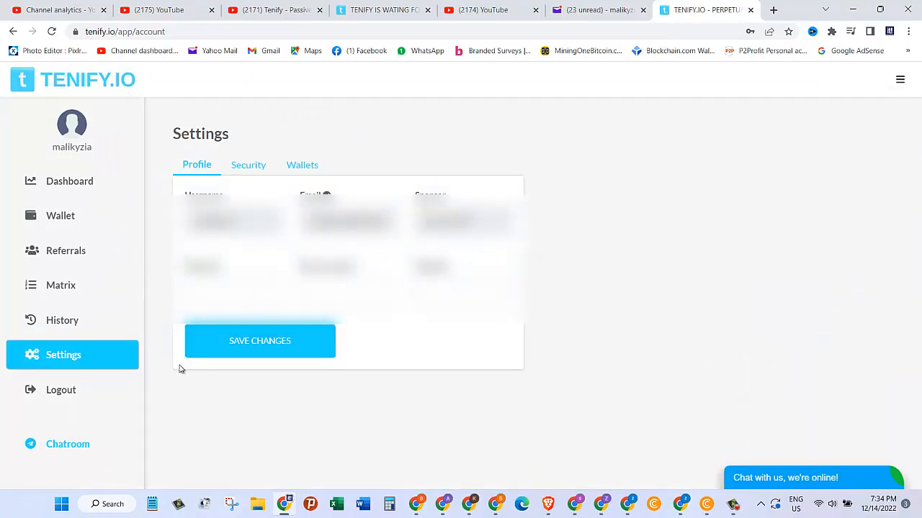
pyautogui.moveTo(68, 445)
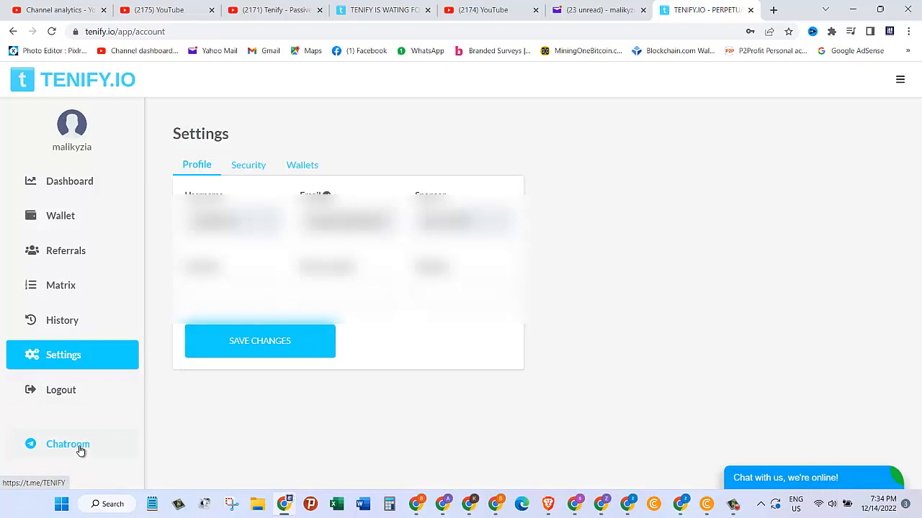
pyautogui.click(68, 444)
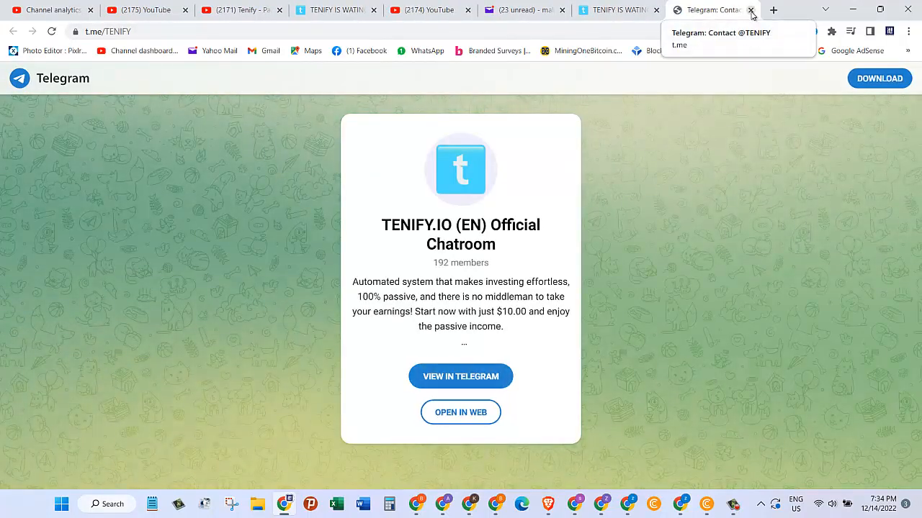
pyautogui.click(752, 9)
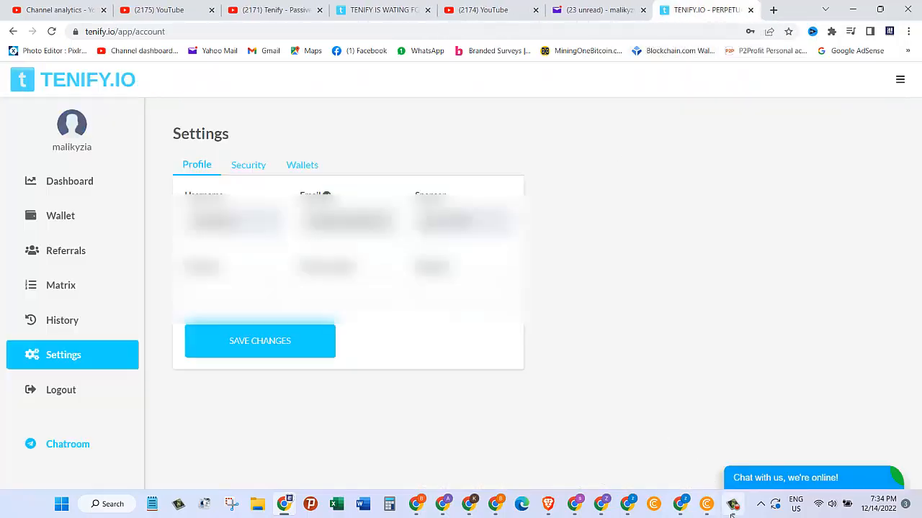
# - Open the Dashboard showing the $10.00 balance, $10.00 invested, zero referrals and withdrawals
pyautogui.click(69, 181)
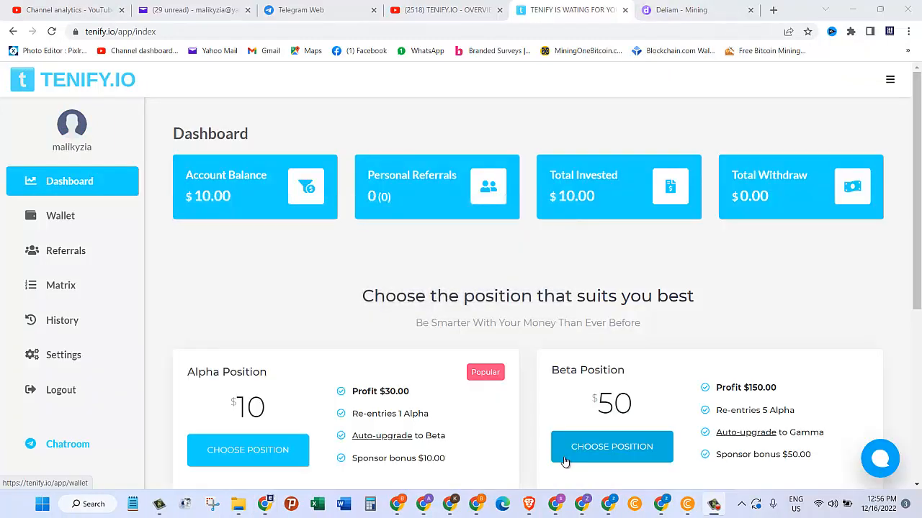
pyautogui.moveTo(341, 367)
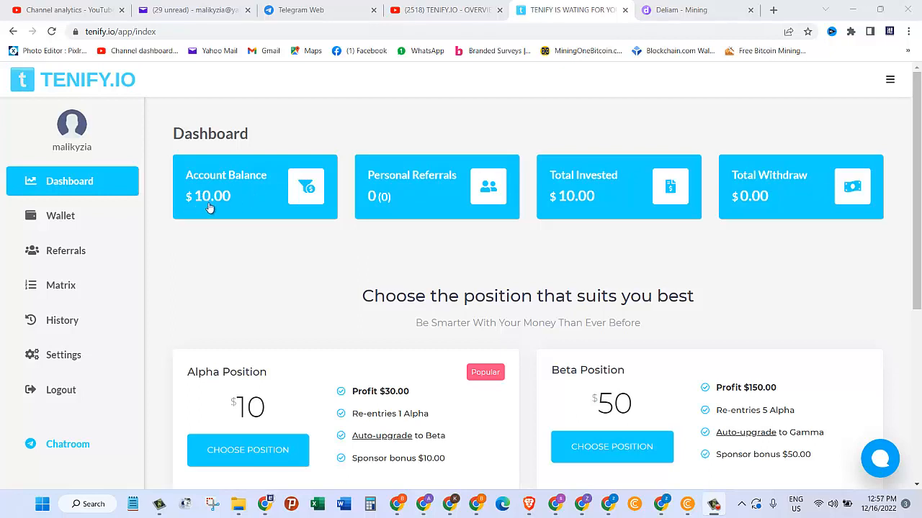
pyautogui.moveTo(360, 203)
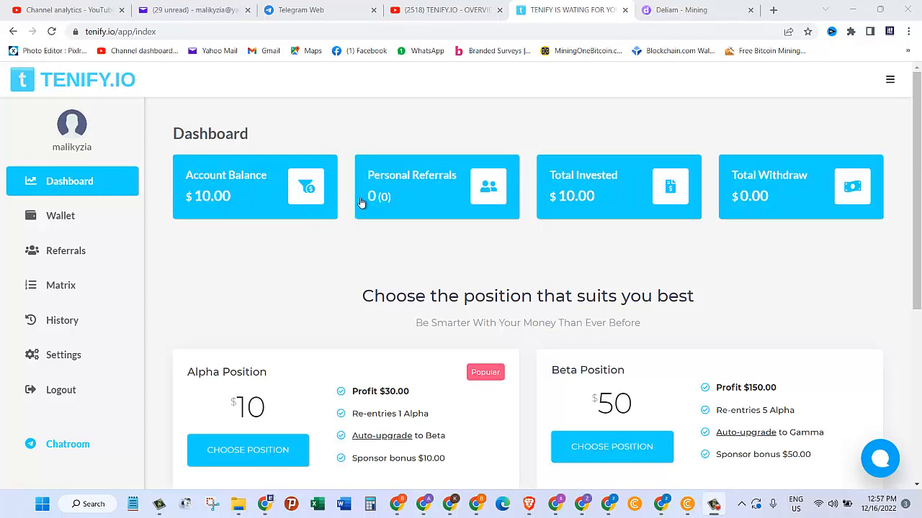
pyautogui.moveTo(403, 201)
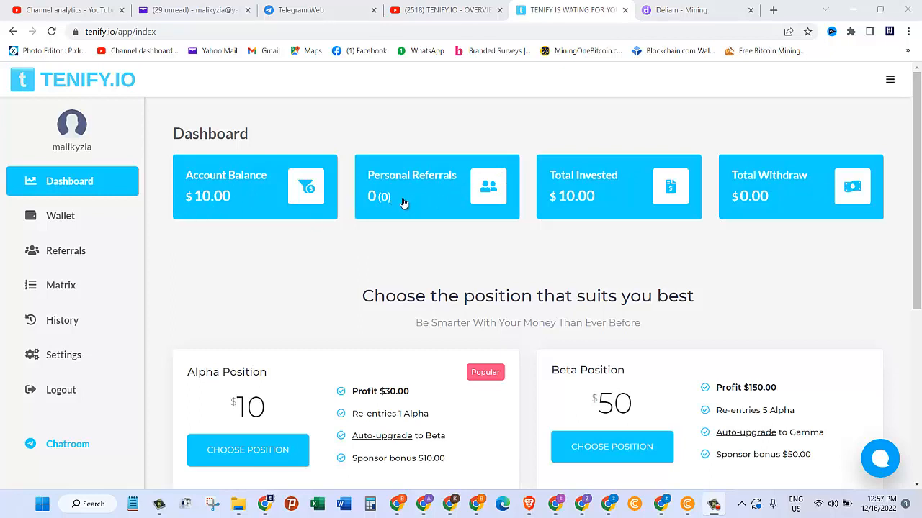
pyautogui.moveTo(457, 209)
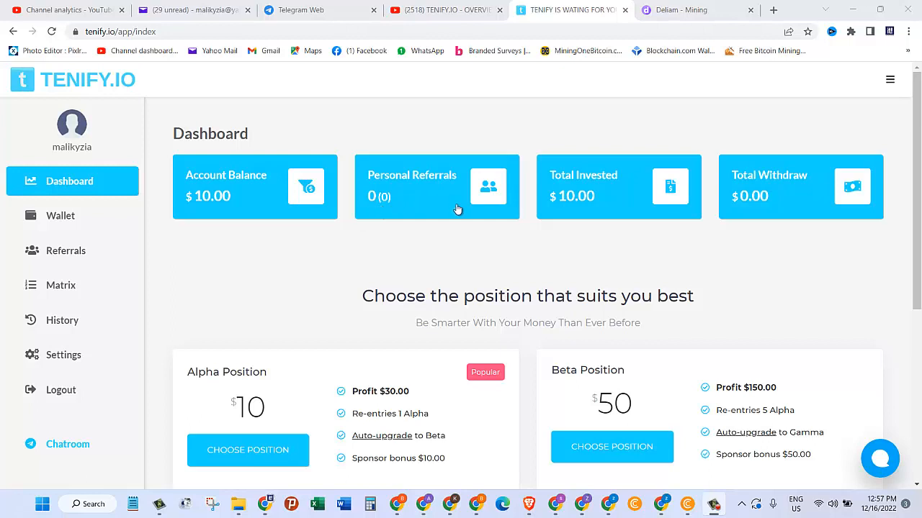
pyautogui.moveTo(412, 208)
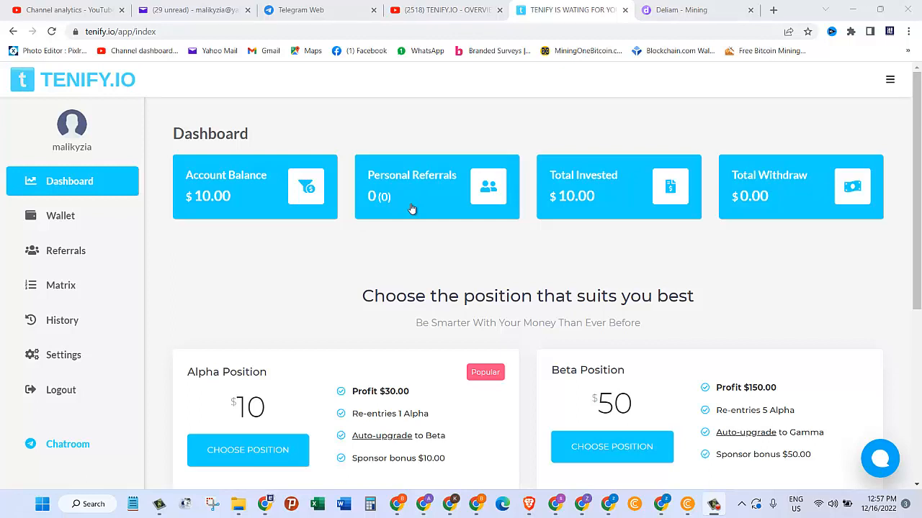
pyautogui.moveTo(784, 192)
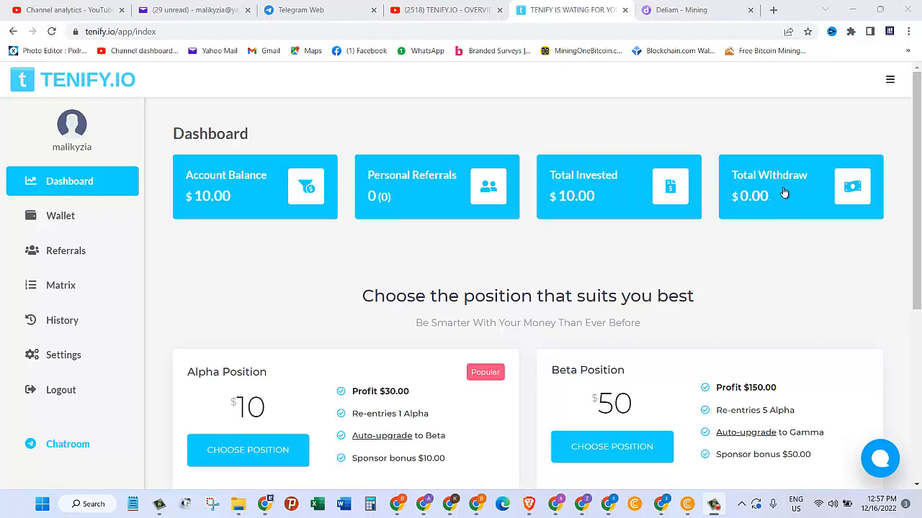
pyautogui.moveTo(717, 222)
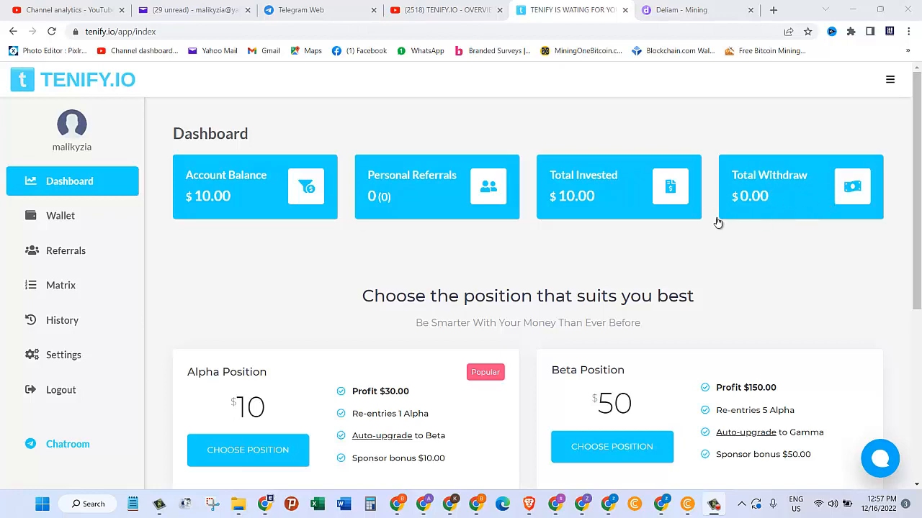
pyautogui.scroll(-3)
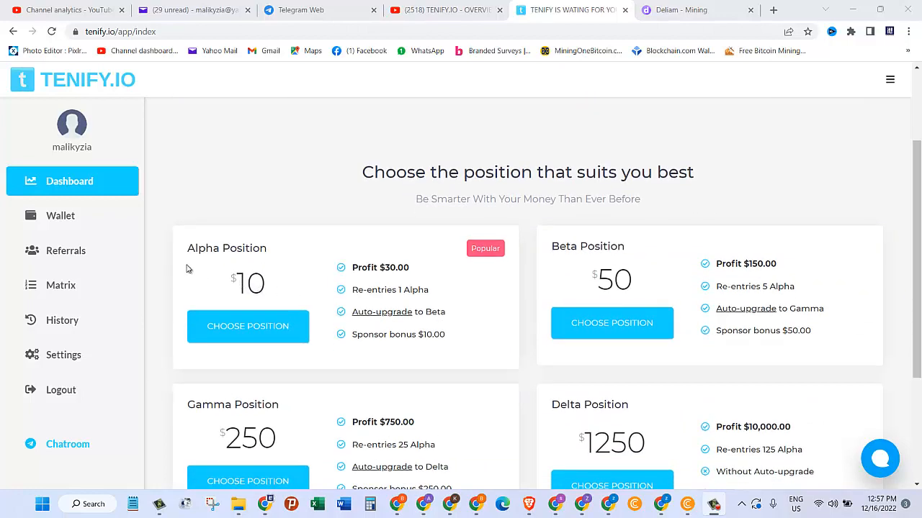
pyautogui.moveTo(227, 261)
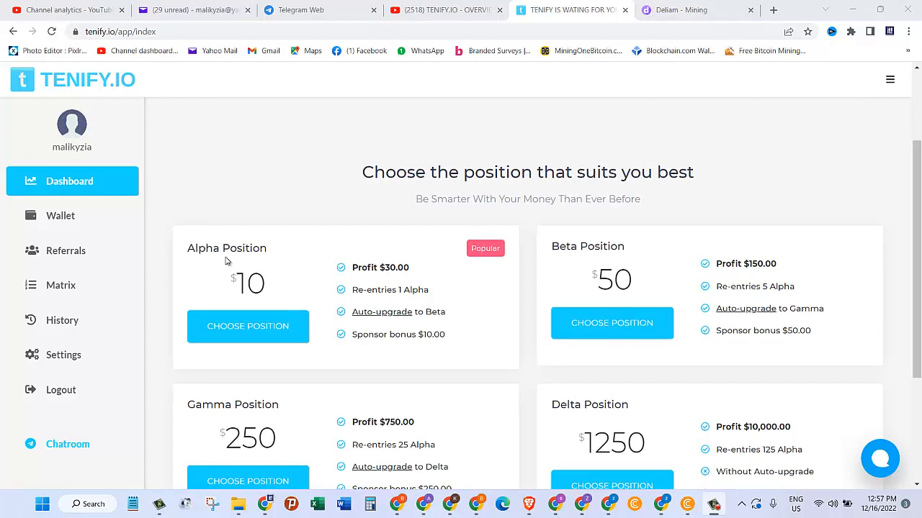
pyautogui.moveTo(253, 283)
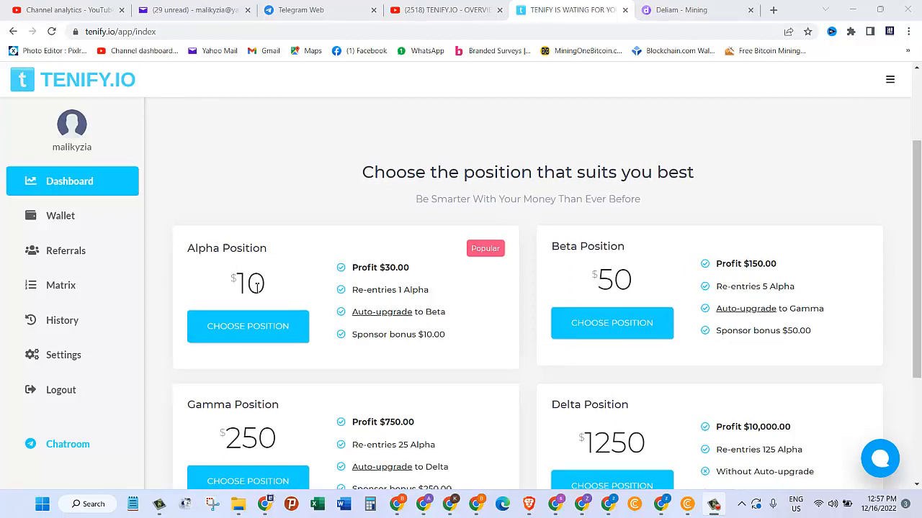
pyautogui.moveTo(236, 292)
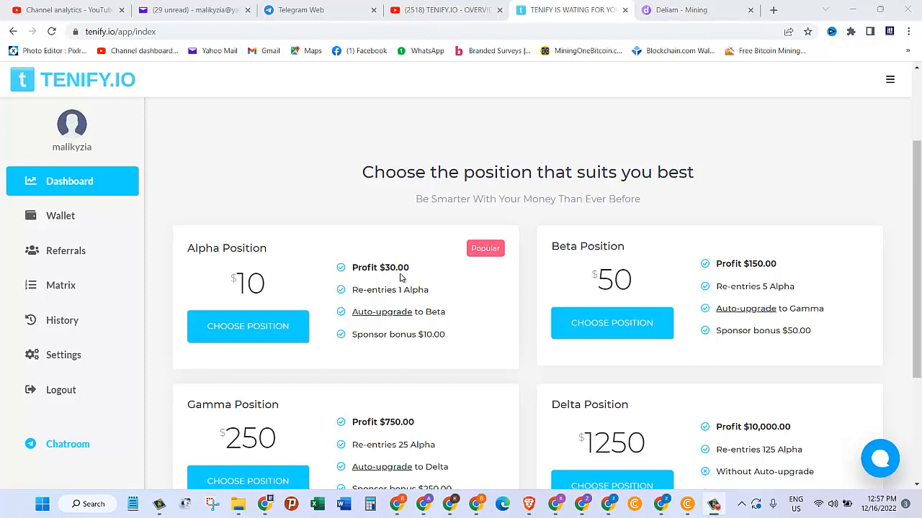
pyautogui.moveTo(514, 329)
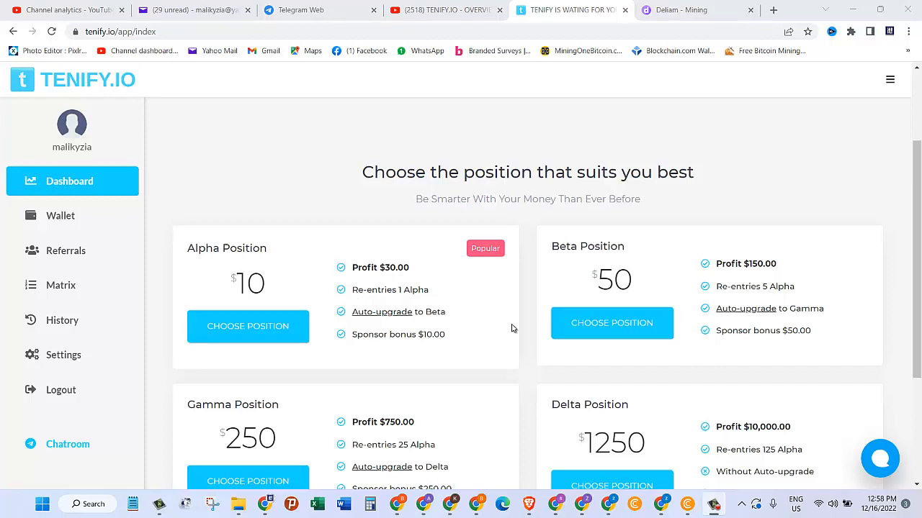
pyautogui.moveTo(385, 281)
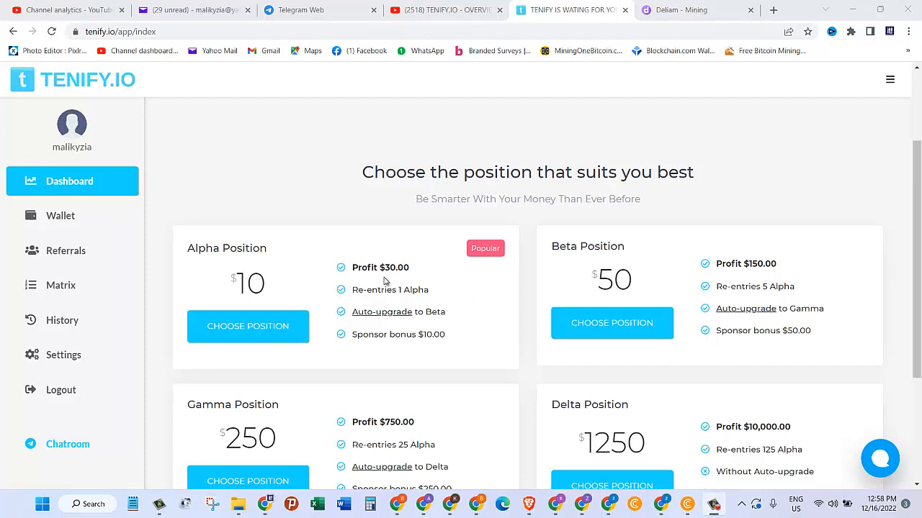
pyautogui.moveTo(383, 301)
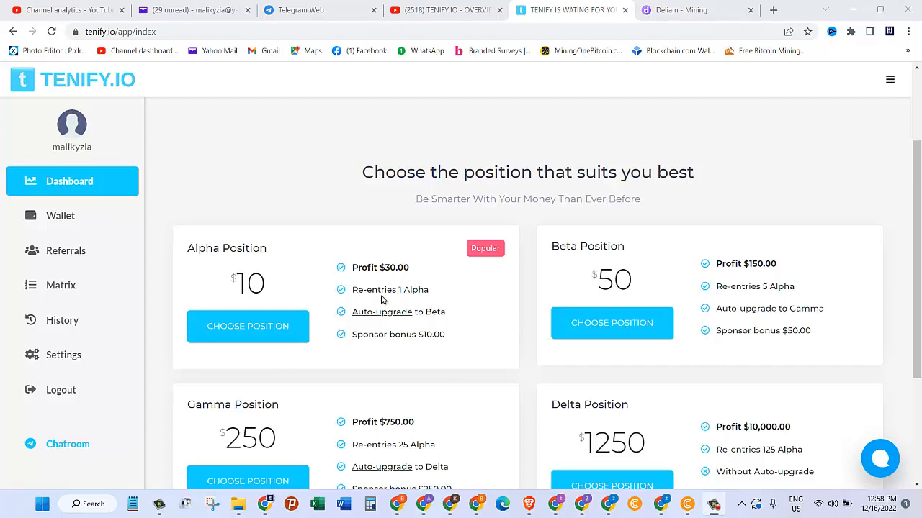
pyautogui.moveTo(358, 303)
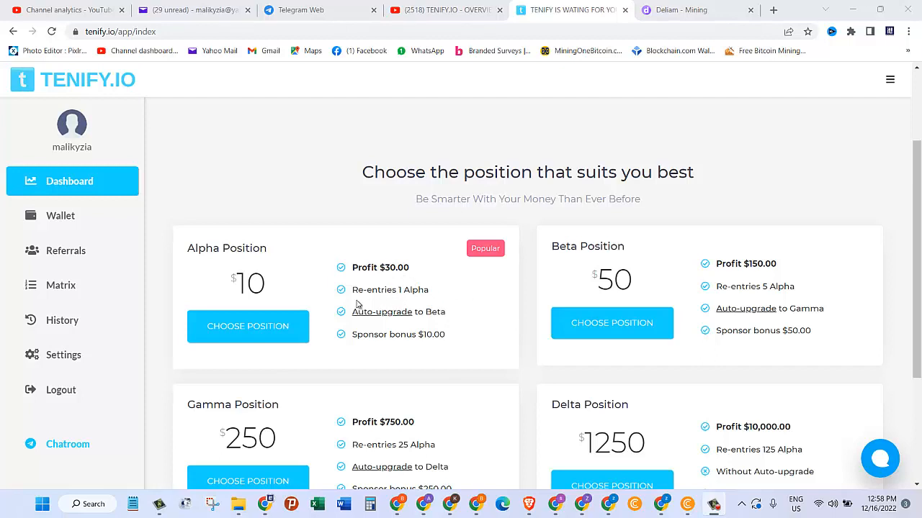
pyautogui.moveTo(382, 302)
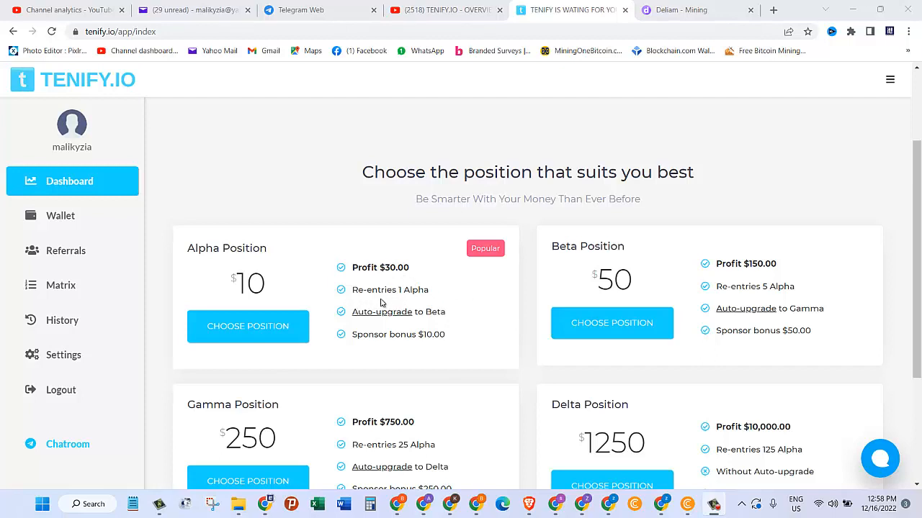
pyautogui.moveTo(373, 321)
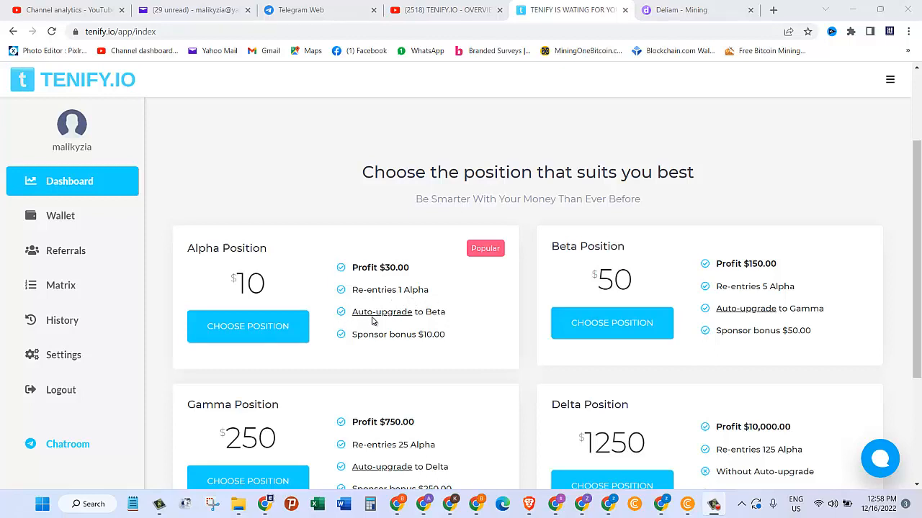
pyautogui.moveTo(631, 352)
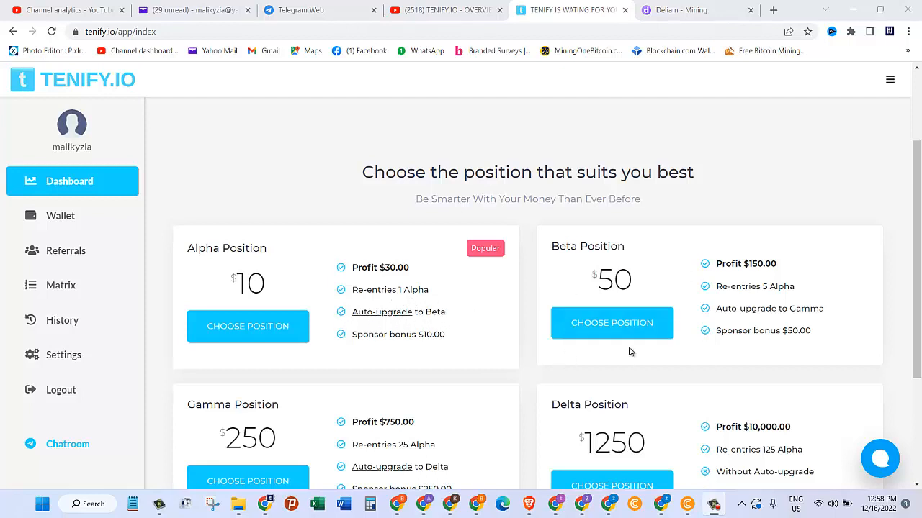
pyautogui.moveTo(427, 350)
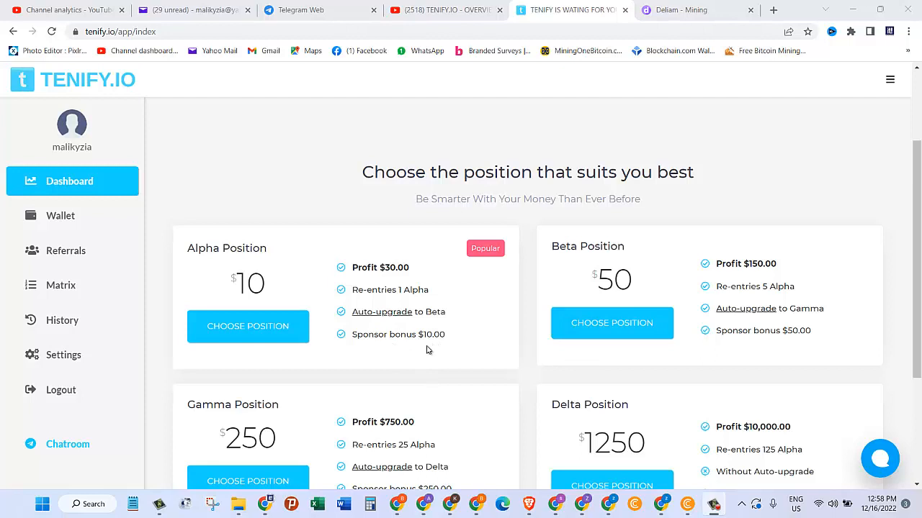
pyautogui.moveTo(475, 338)
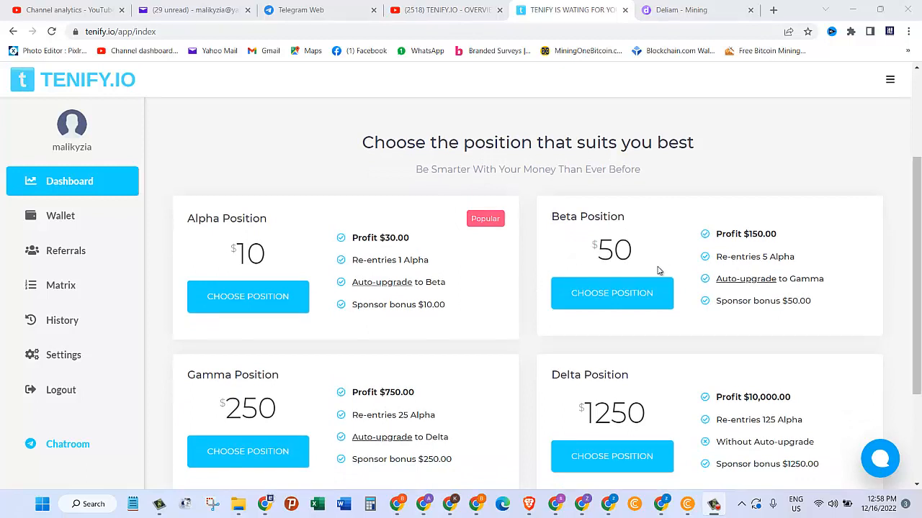
pyautogui.moveTo(618, 264)
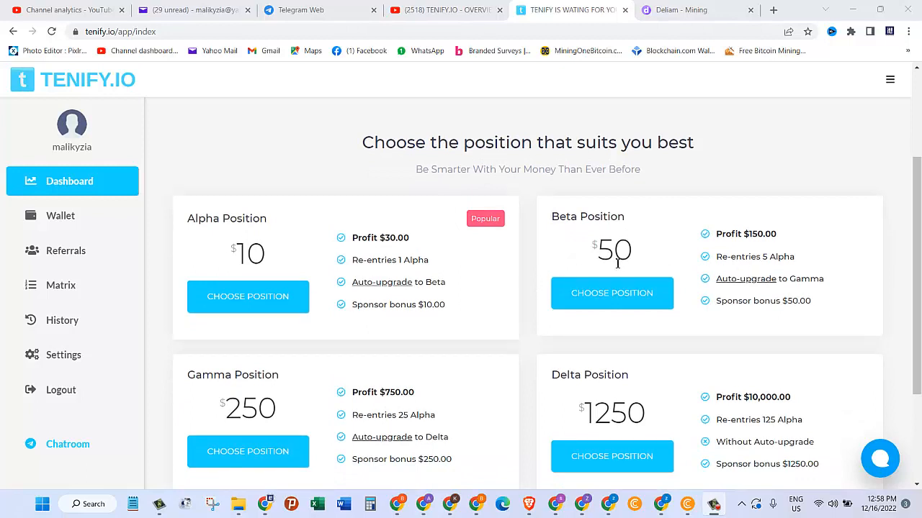
pyautogui.moveTo(751, 246)
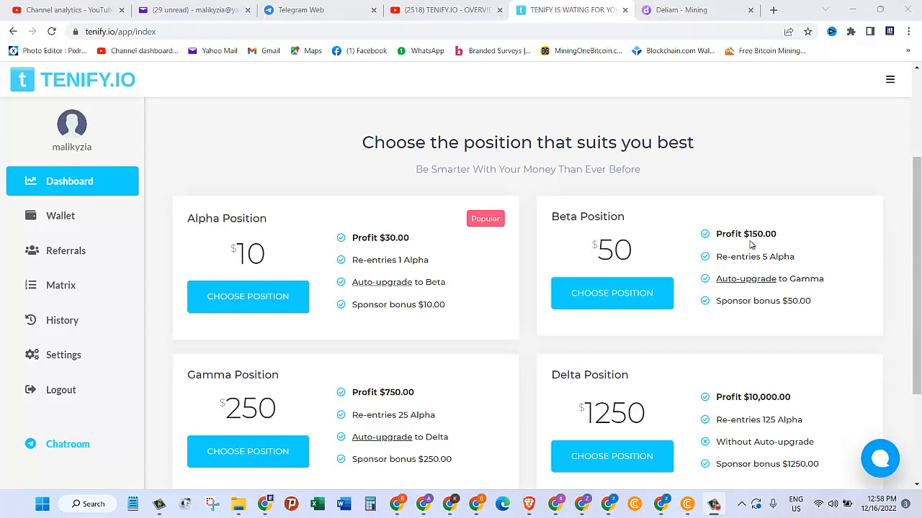
pyautogui.moveTo(767, 248)
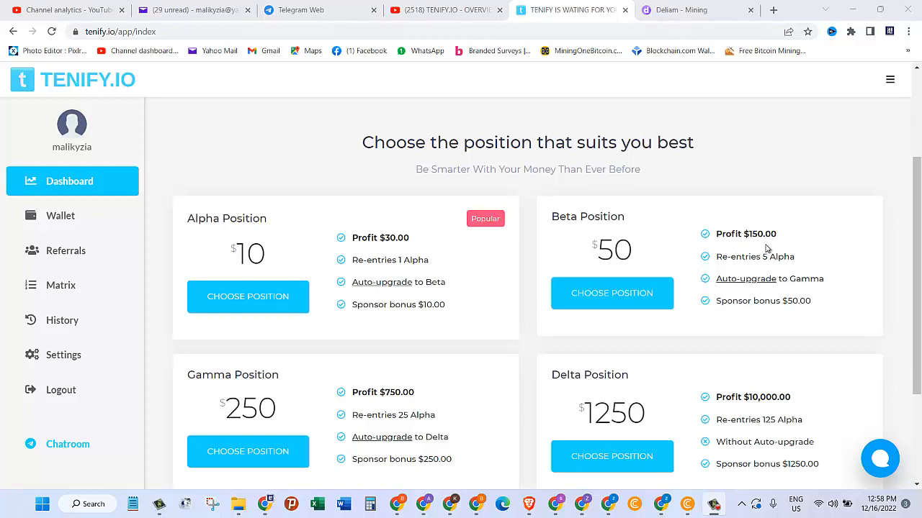
pyautogui.moveTo(755, 297)
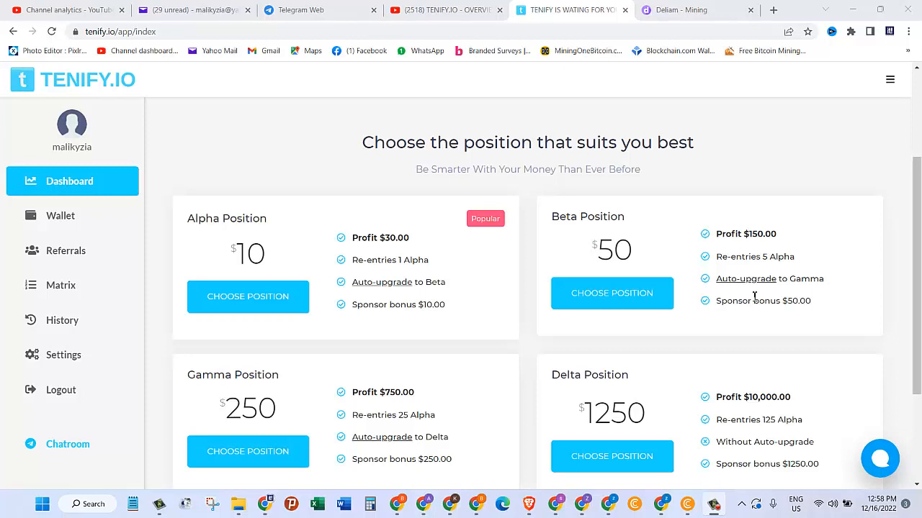
pyautogui.moveTo(434, 314)
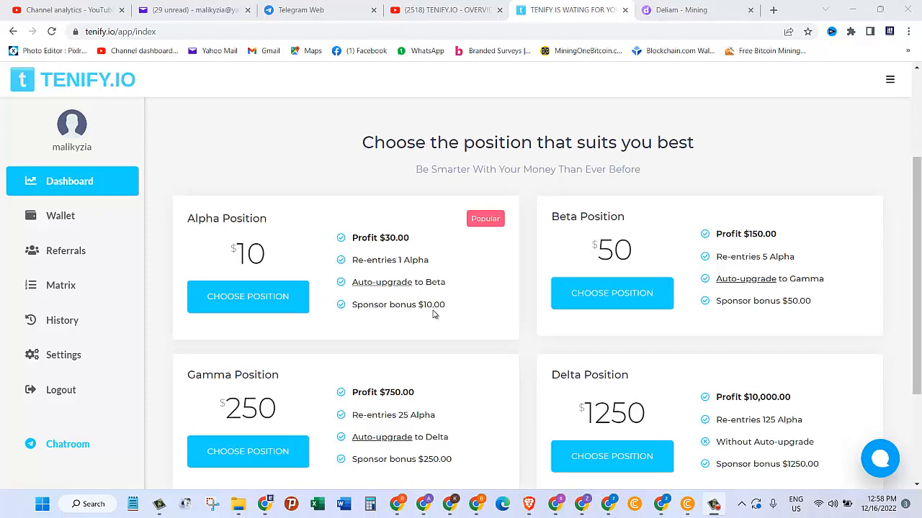
# - Scroll down to the Gamma and Delta position cards, then back up to the summary
pyautogui.scroll(-3)
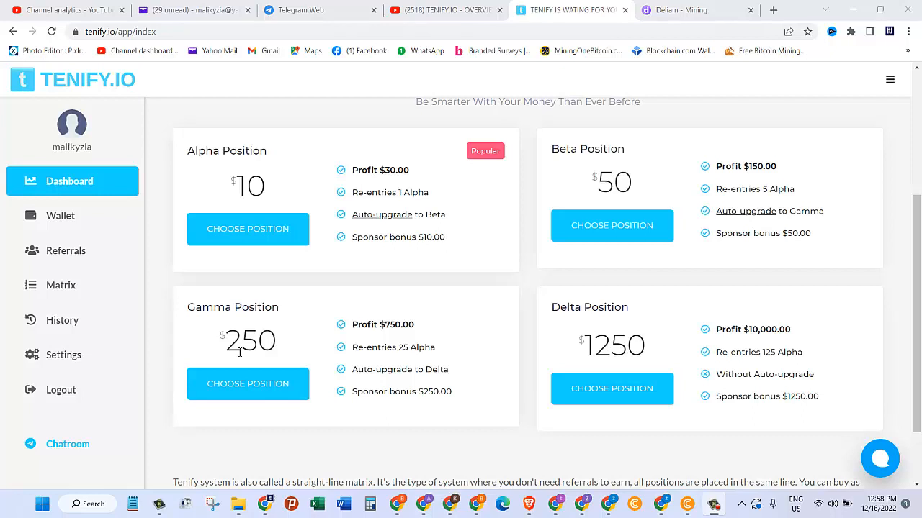
pyautogui.moveTo(382, 344)
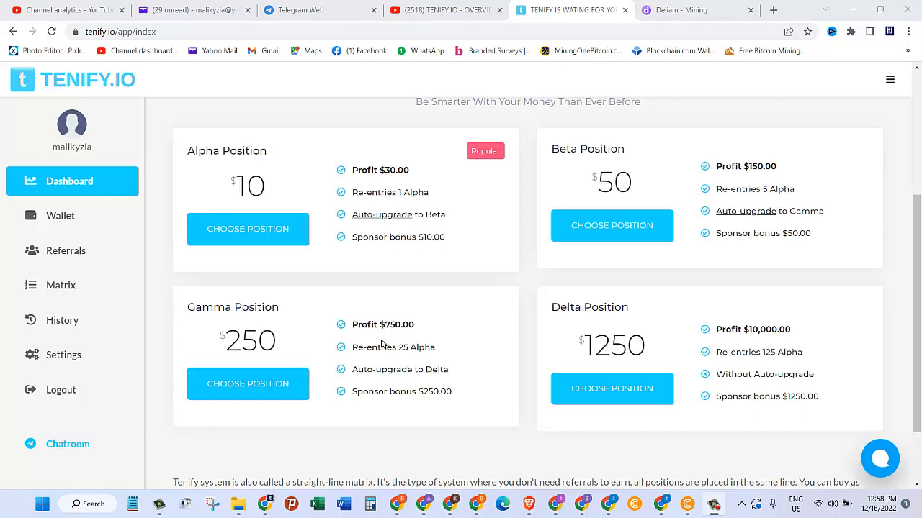
pyautogui.moveTo(595, 325)
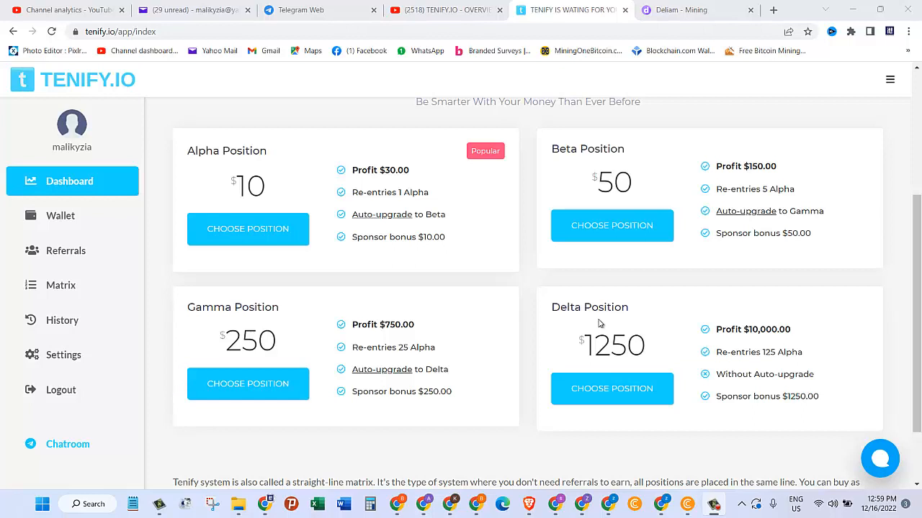
pyautogui.moveTo(752, 348)
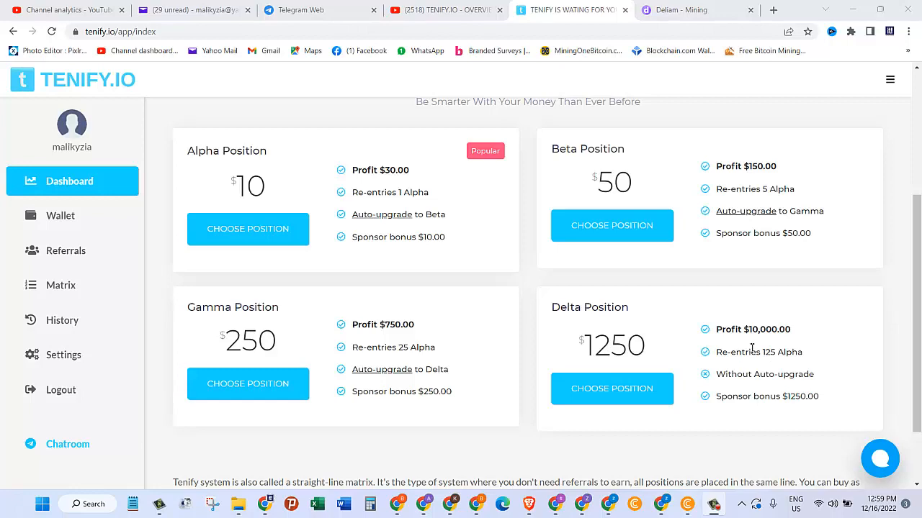
pyautogui.scroll(3)
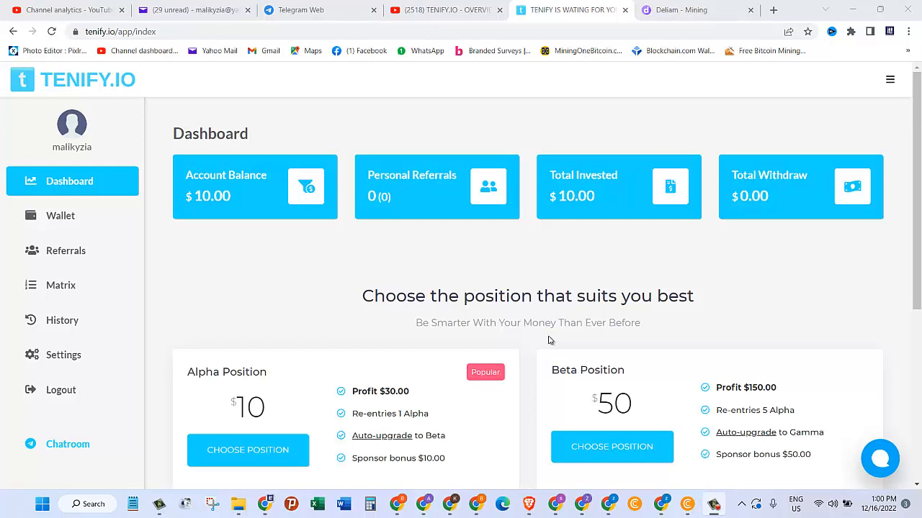
pyautogui.doubleClick(395, 391)
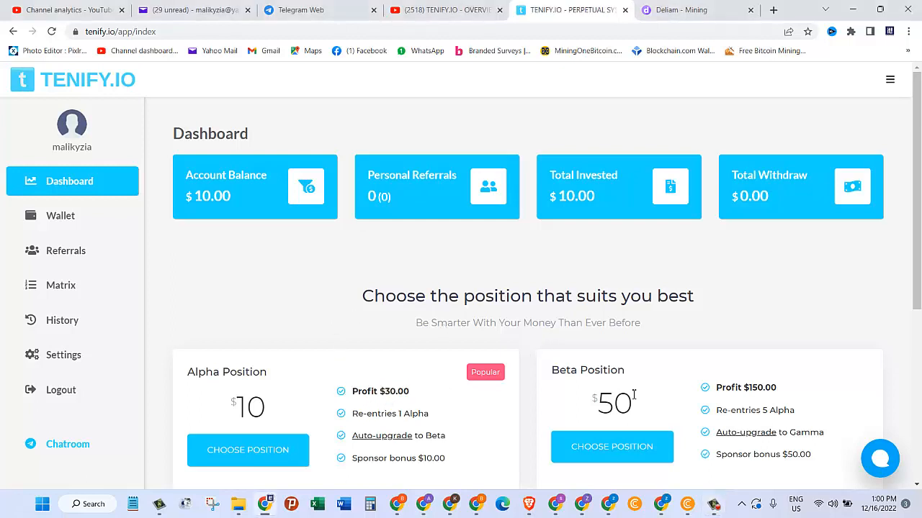
pyautogui.scroll(-3)
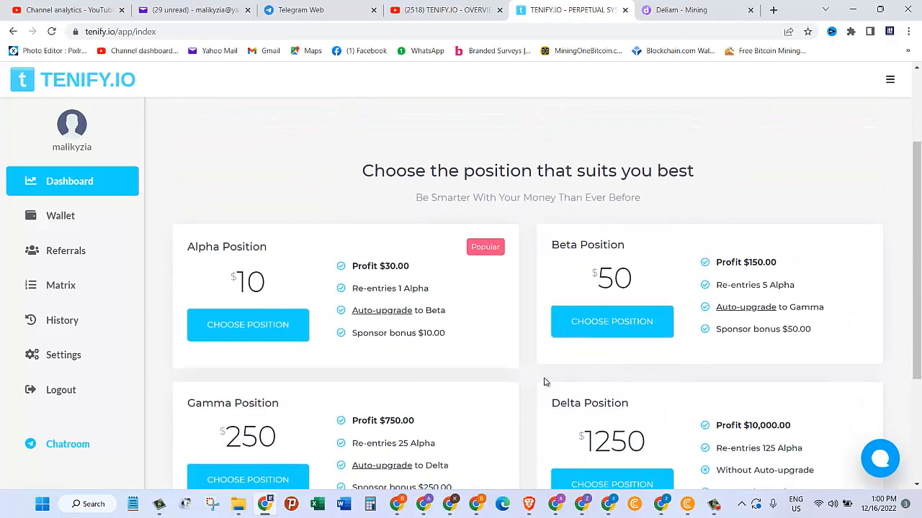
pyautogui.scroll(3)
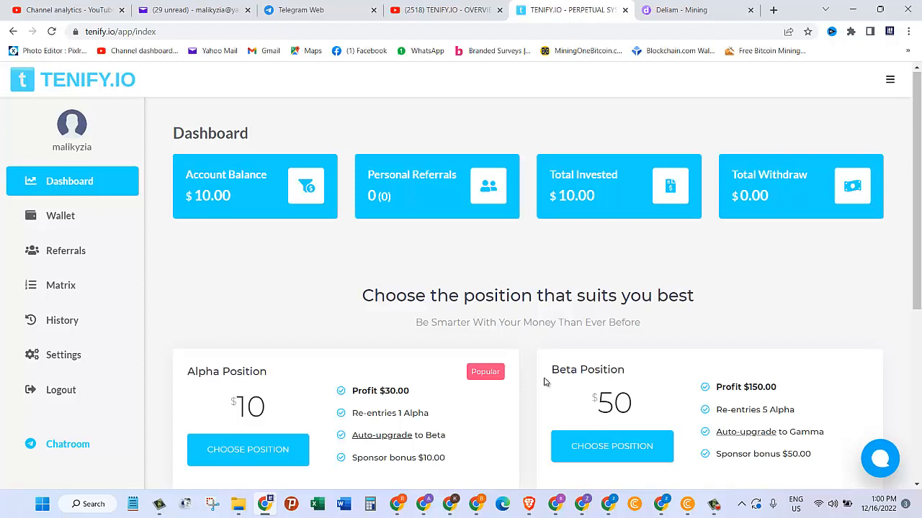
pyautogui.scroll(-3)
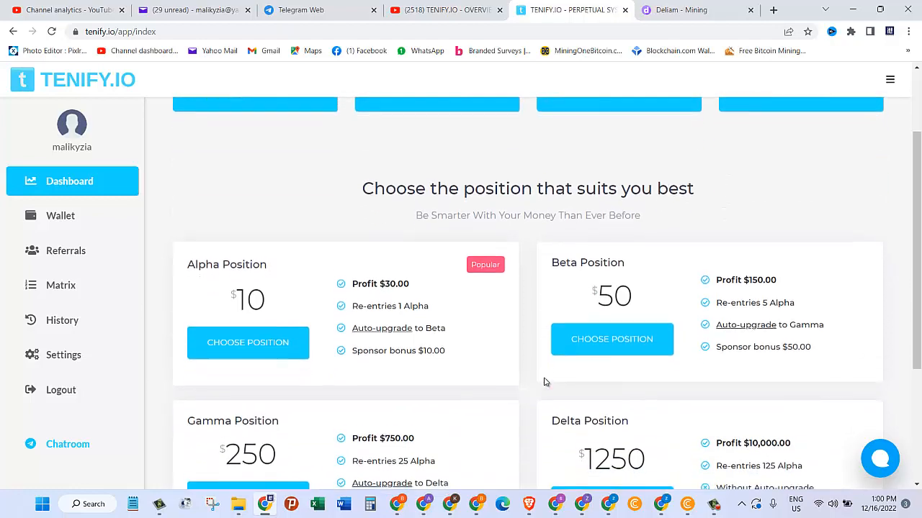
pyautogui.scroll(3)
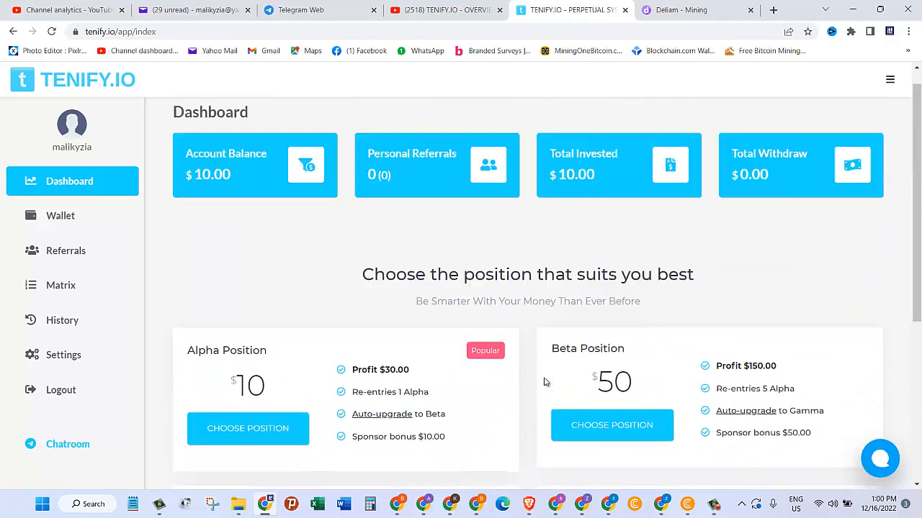